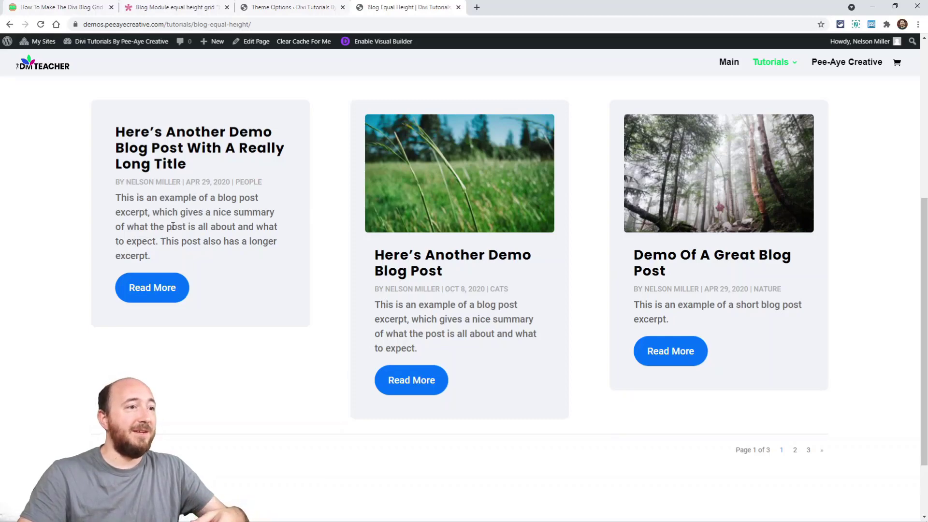
Inspect the uneven demo blog grid by highlighting a long excerpt and paging to page 2 and back
drag(115, 197, 149, 255)
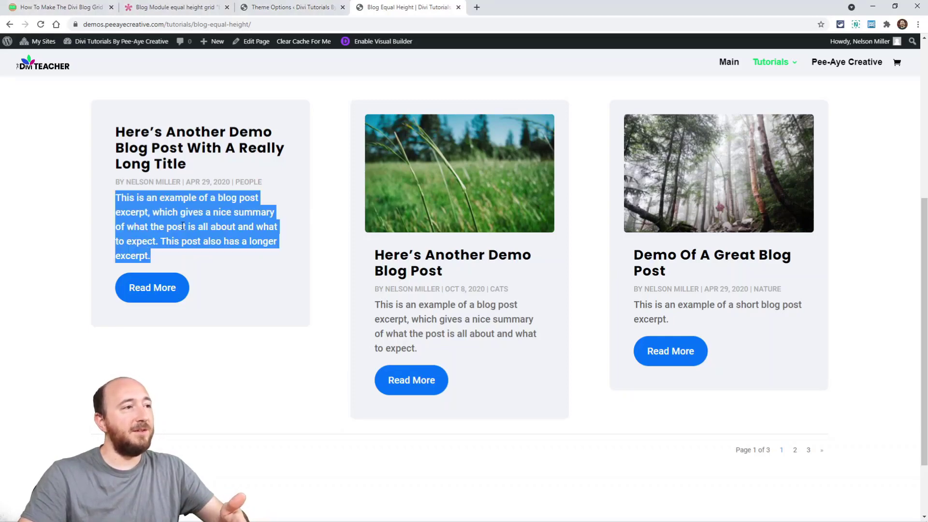
click(200, 147)
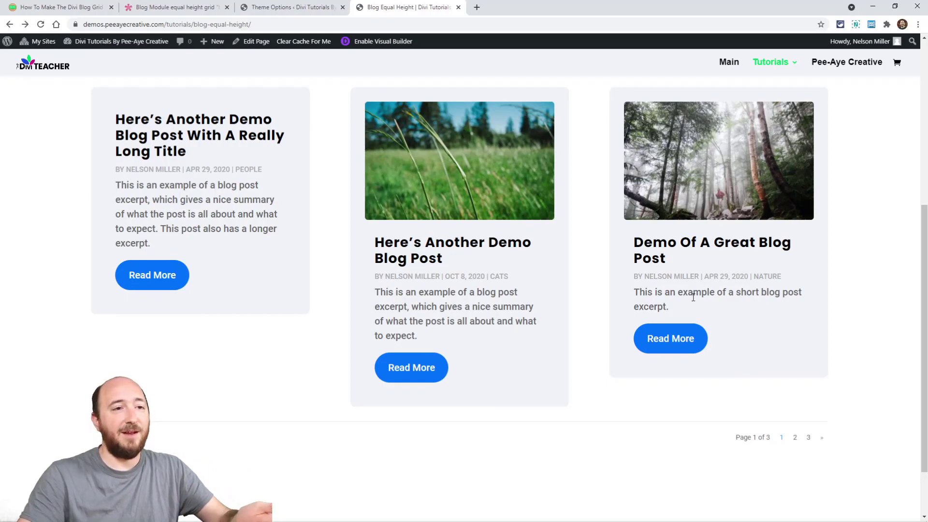
drag(633, 292, 669, 306)
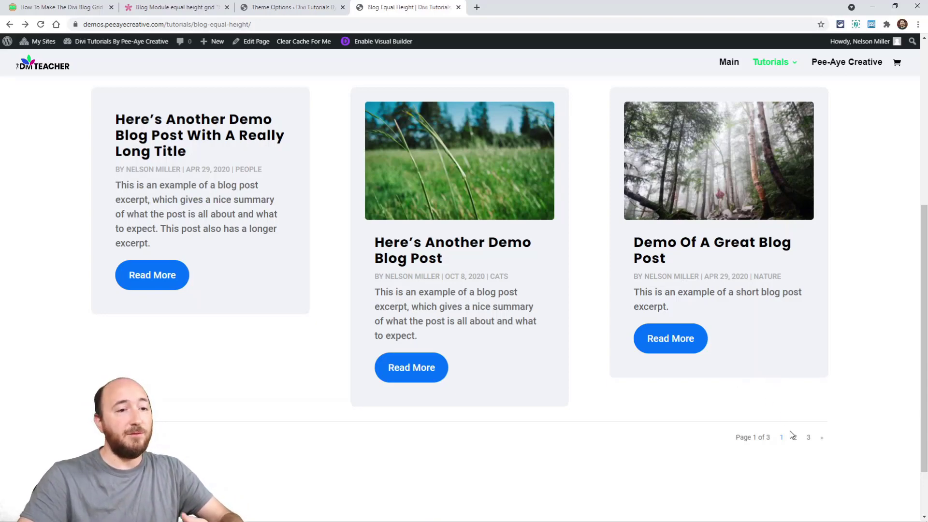
click(809, 437)
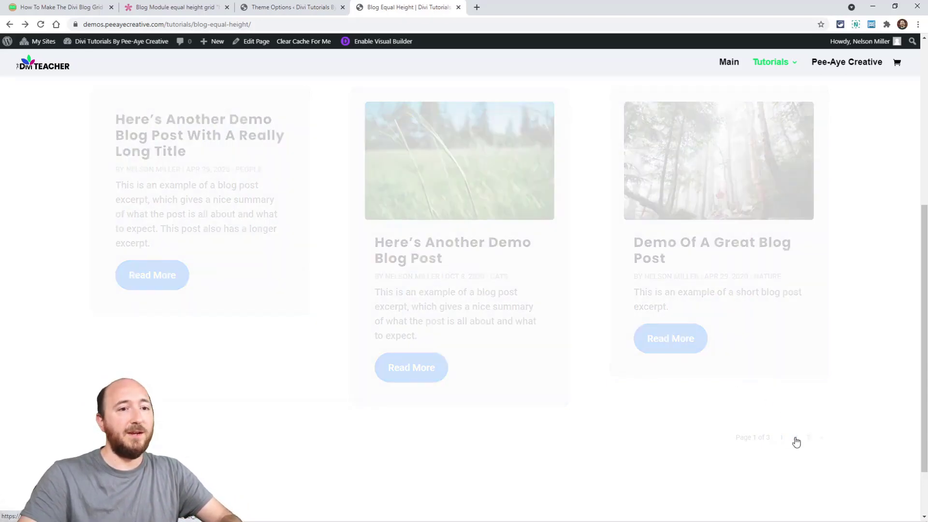
click(796, 437)
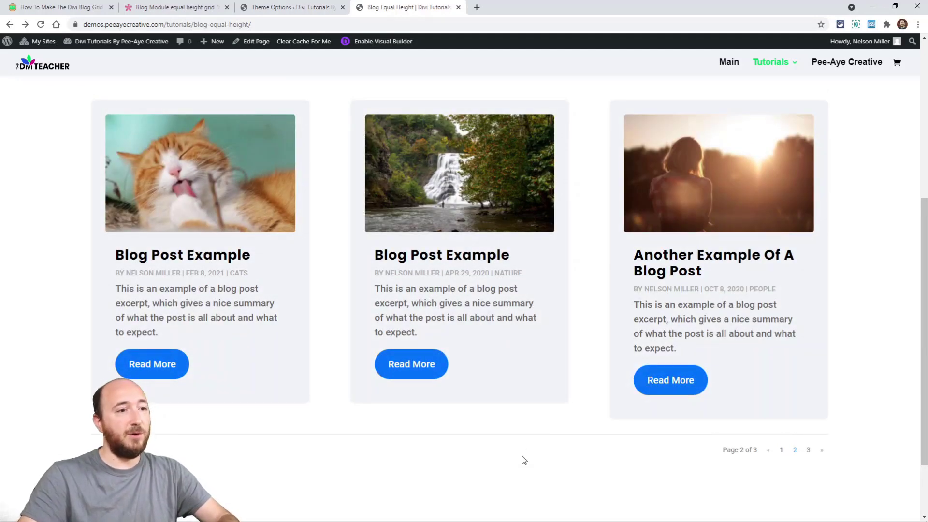
mouse_move(787, 456)
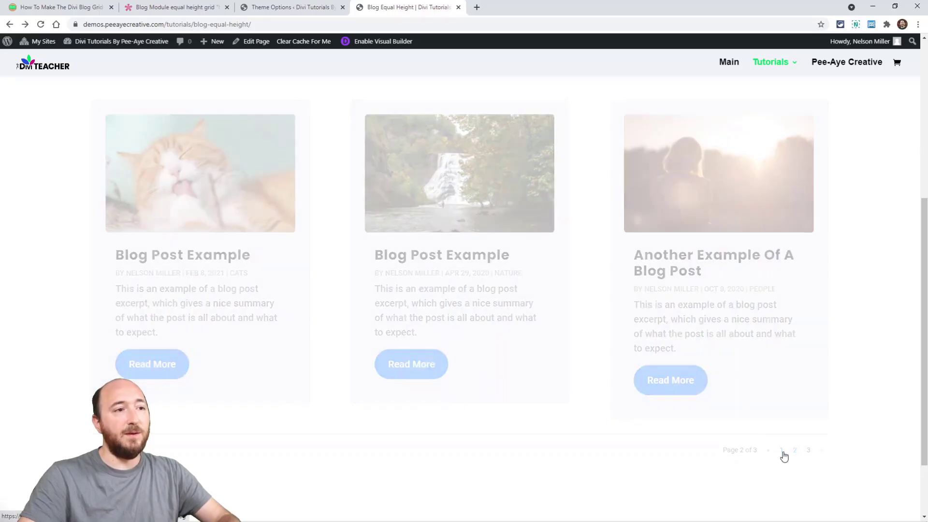
click(781, 450)
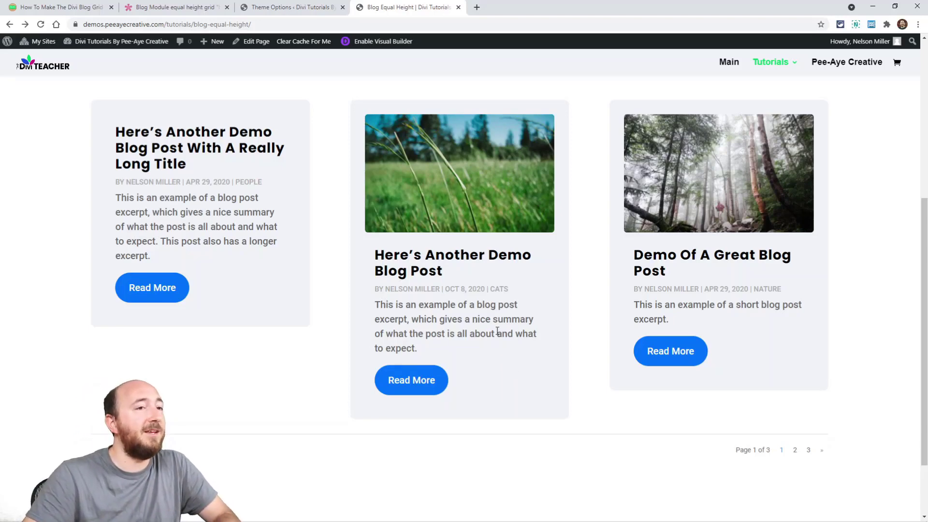
mouse_move(126, 127)
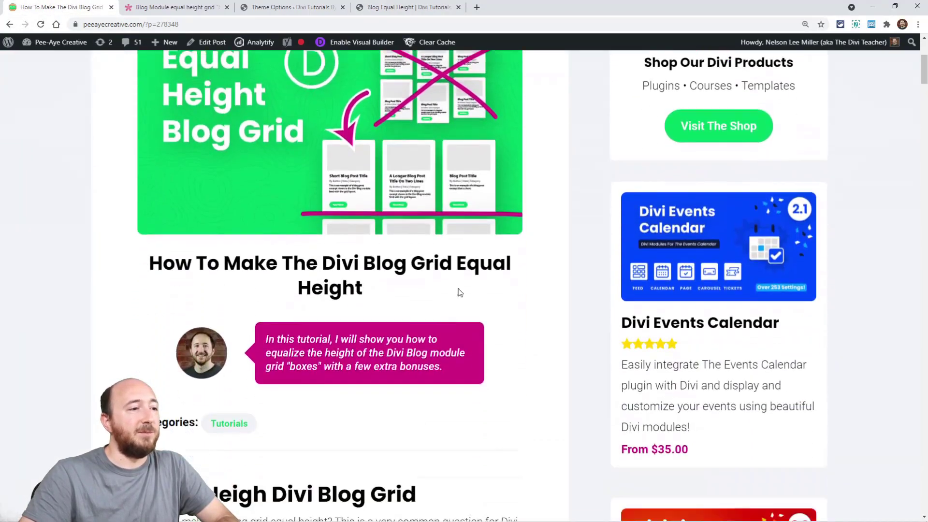
scroll(down, 3)
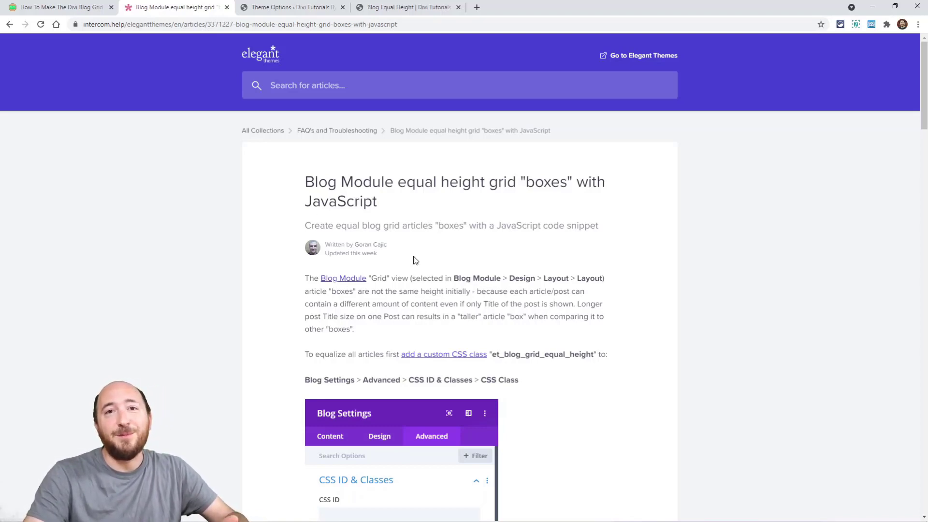
Scroll the Elegant Themes help article to its CSS-class step and JavaScript snippet, then return to the tutorial
scroll(down, 3)
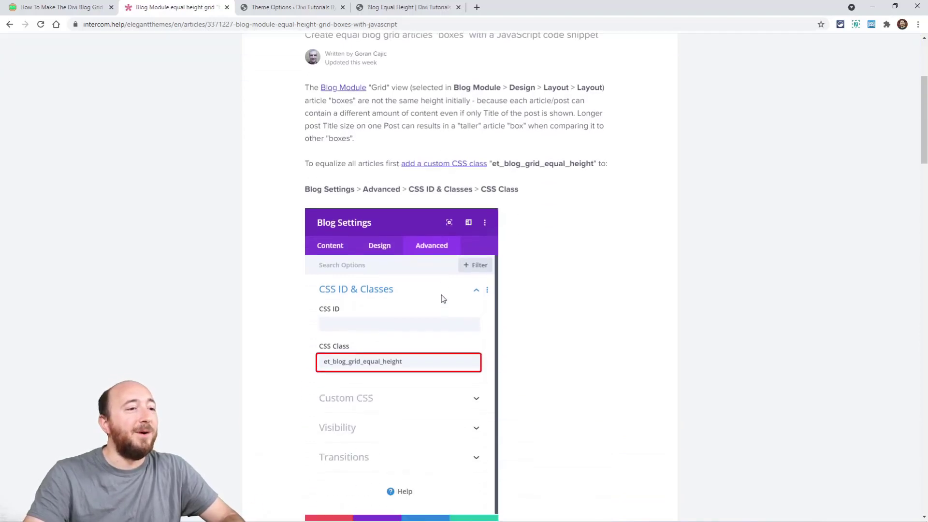
scroll(down, 3)
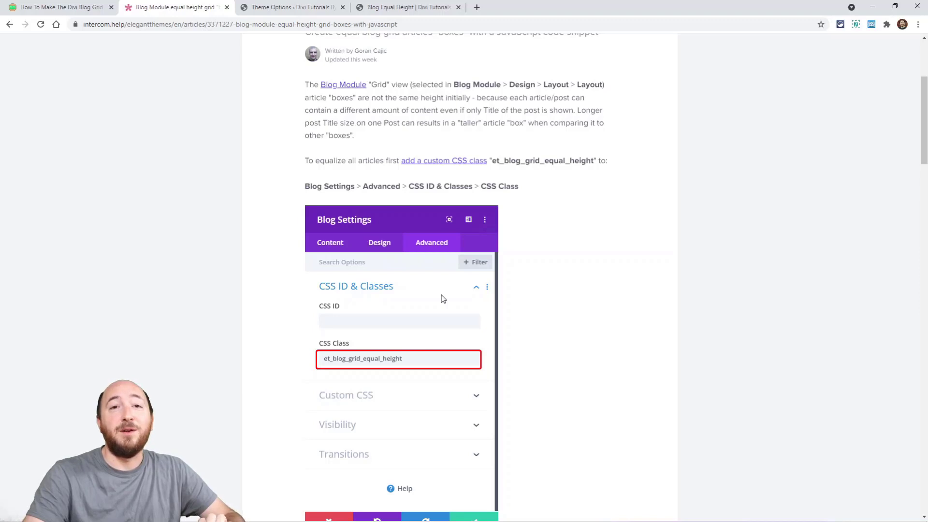
mouse_move(540, 323)
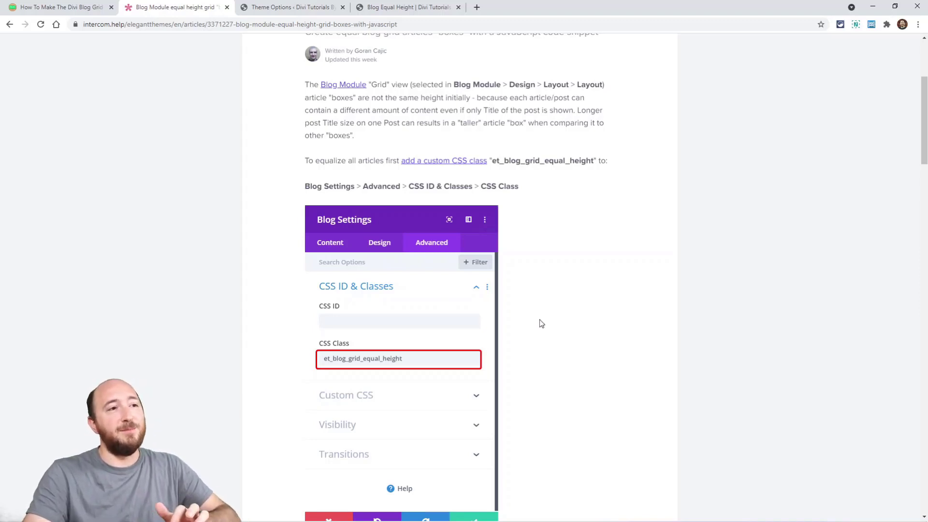
scroll(down, 3)
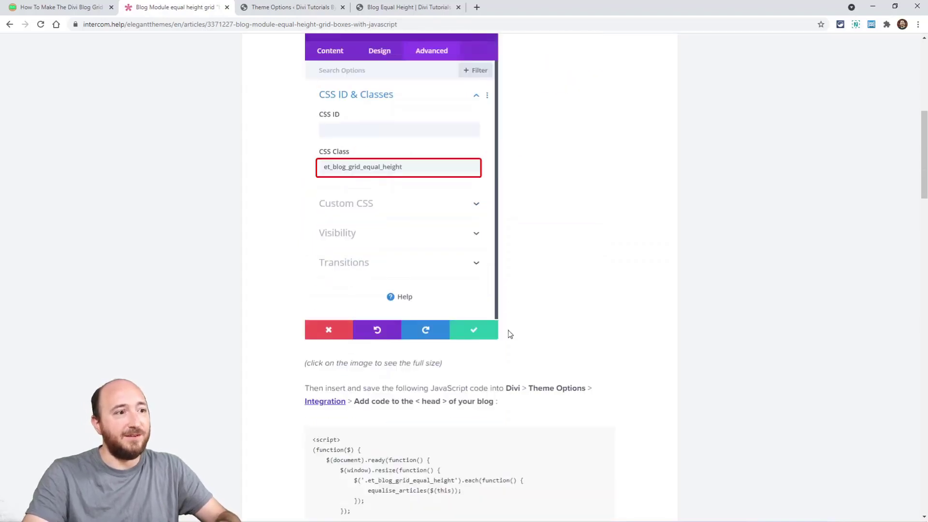
scroll(down, 3)
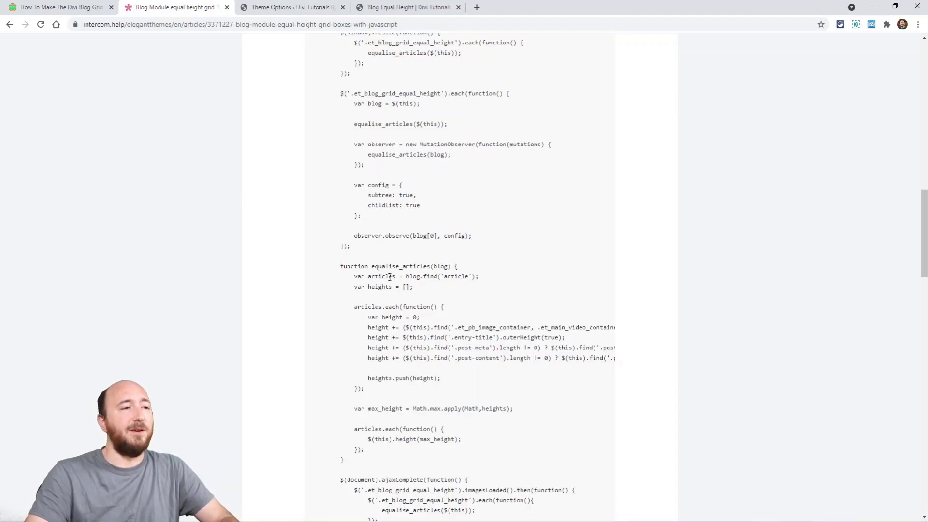
scroll(up, 3)
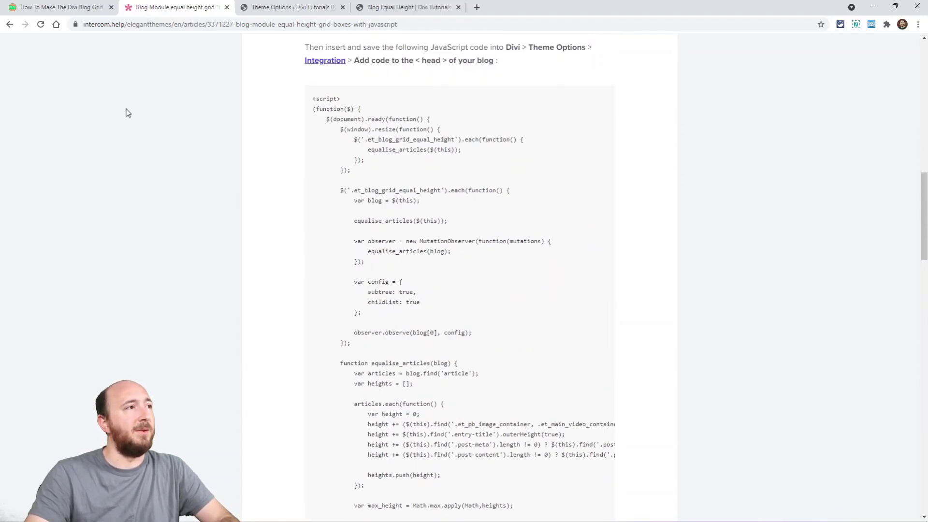
click(59, 7)
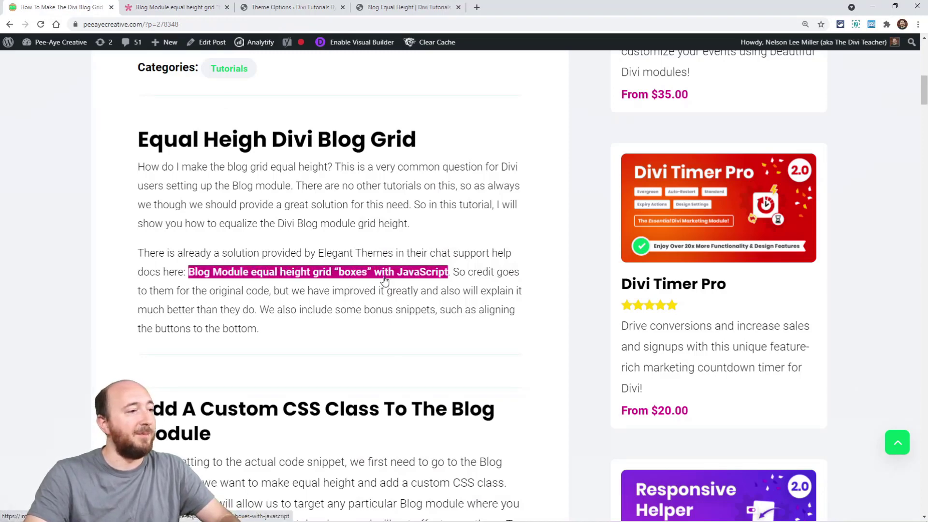
Scroll the tutorial to the pa-blog-equal-height custom CSS class section
scroll(down, 3)
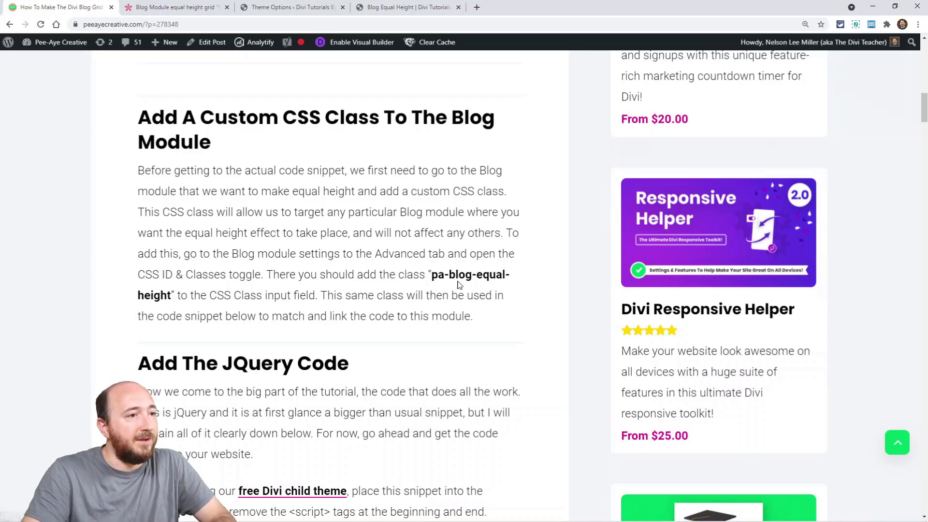
drag(432, 274, 174, 295)
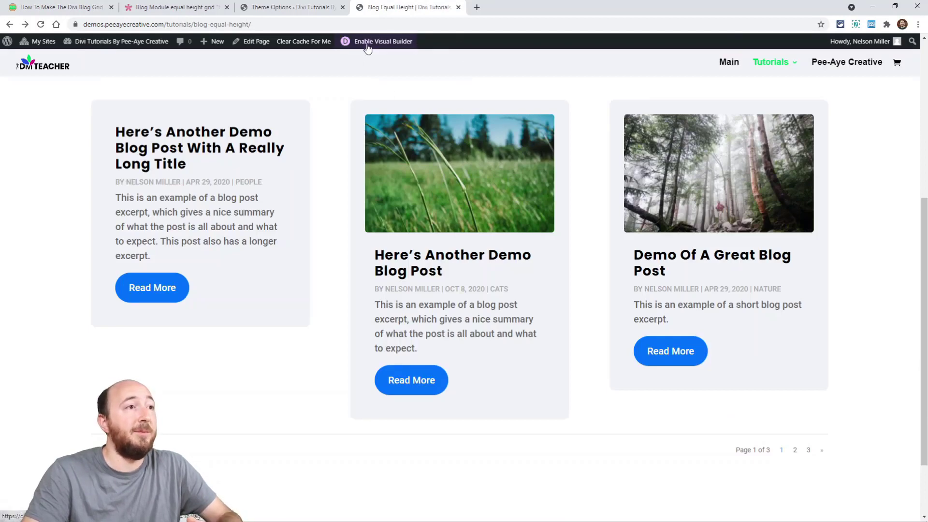
In the Visual Builder, check the Blog module's pa-blog-equal-height CSS class under Advanced settings
click(383, 42)
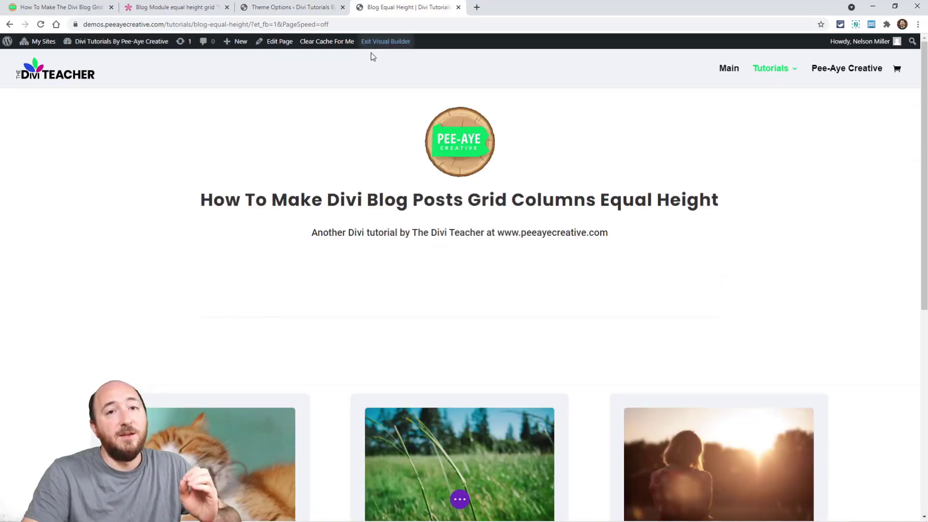
scroll(down, 3)
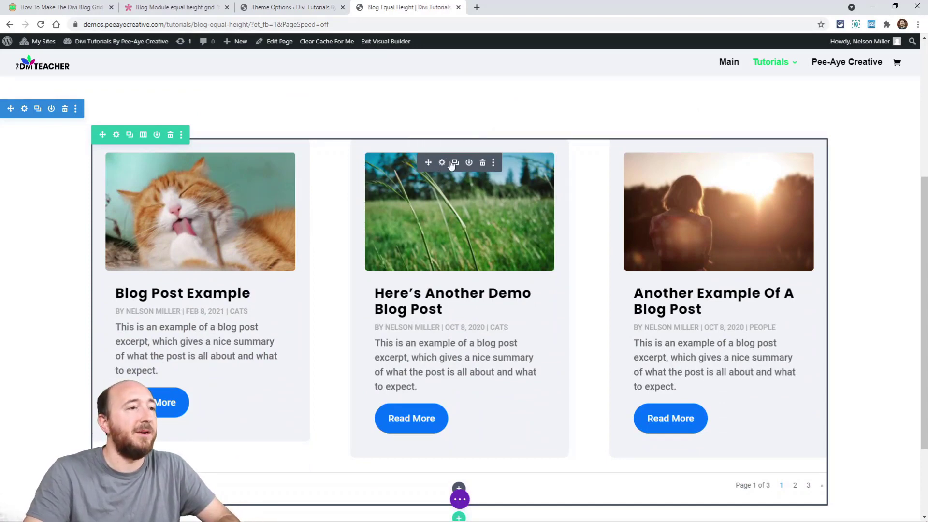
click(441, 162)
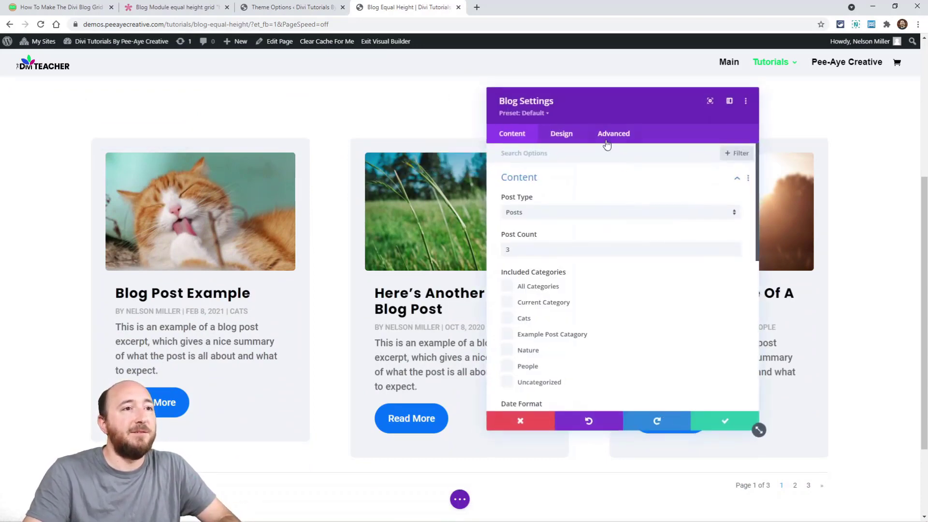
click(613, 134)
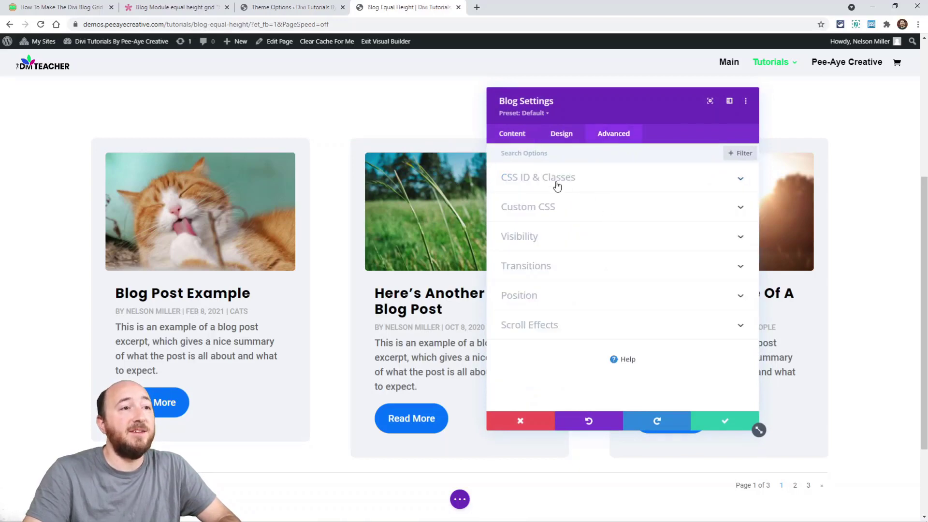
click(538, 177)
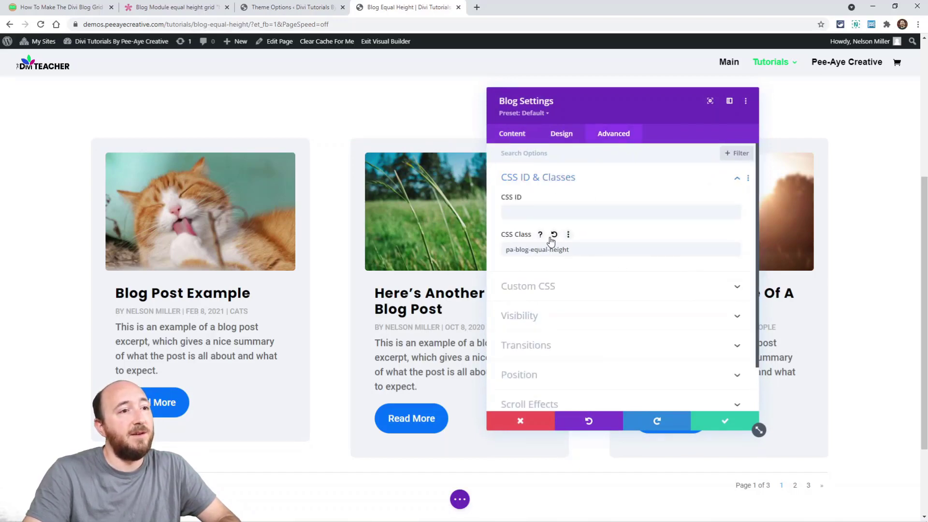
double_click(557, 249)
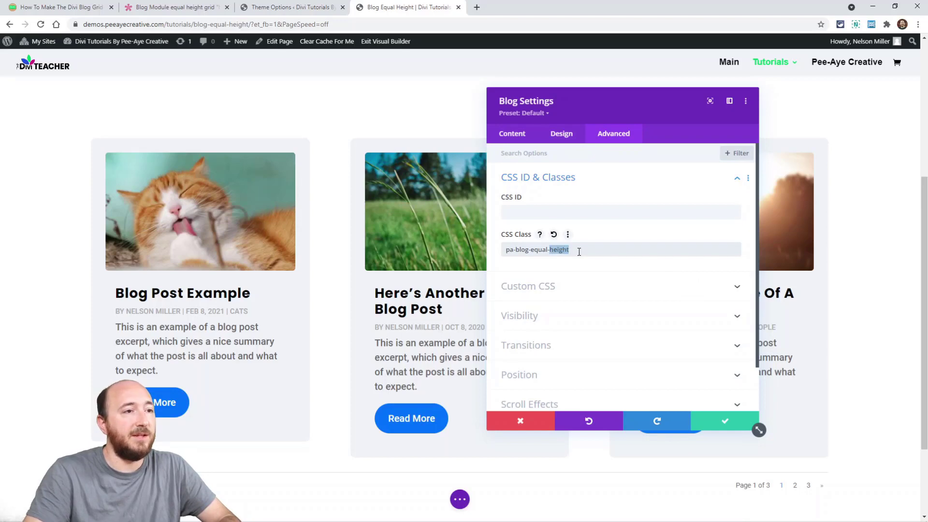
triple_click(535, 249)
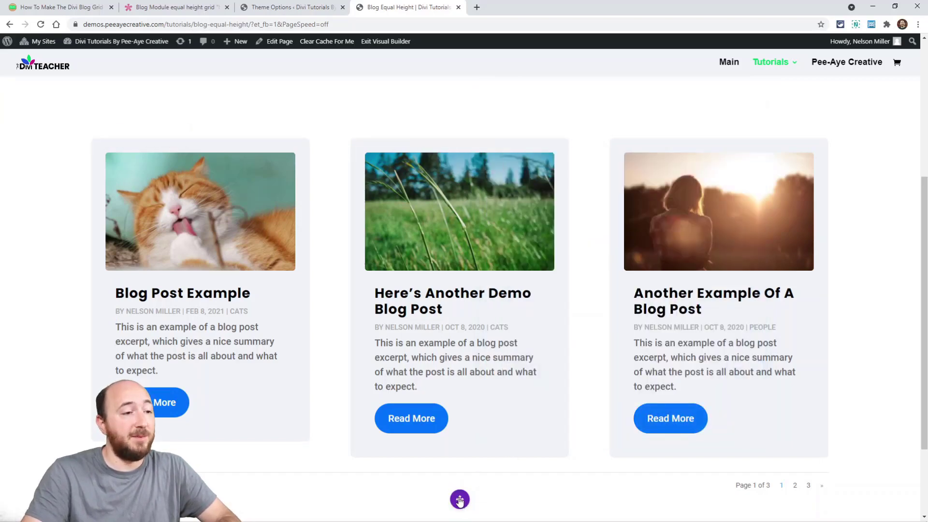
Exit the Visual Builder and go back to the tutorial article
click(459, 498)
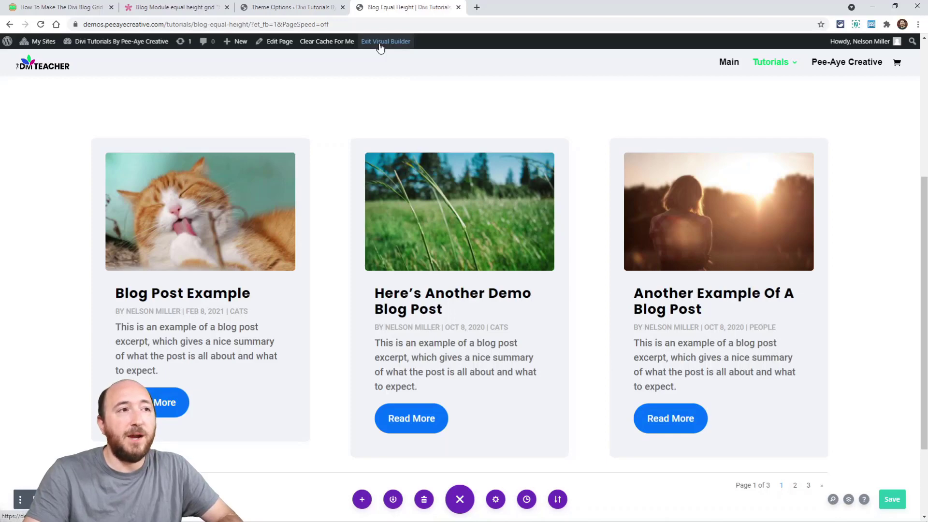
click(385, 41)
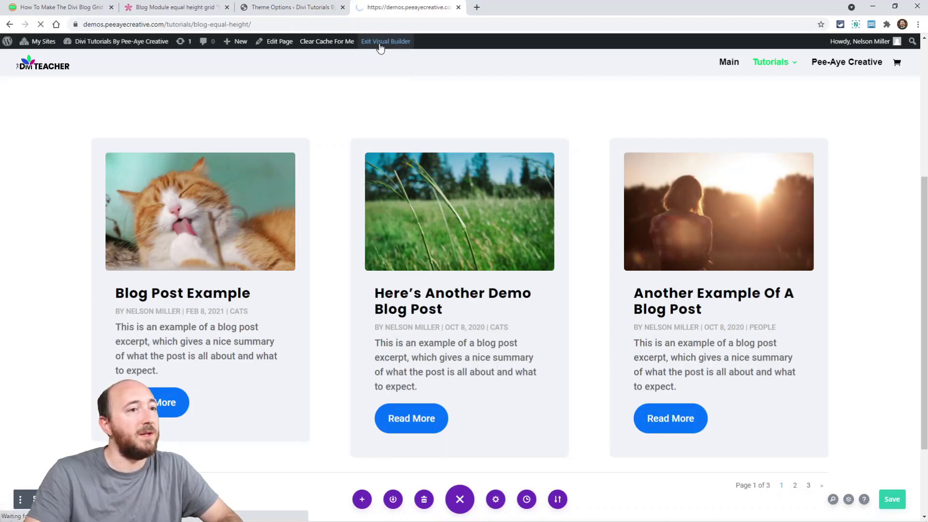
click(386, 42)
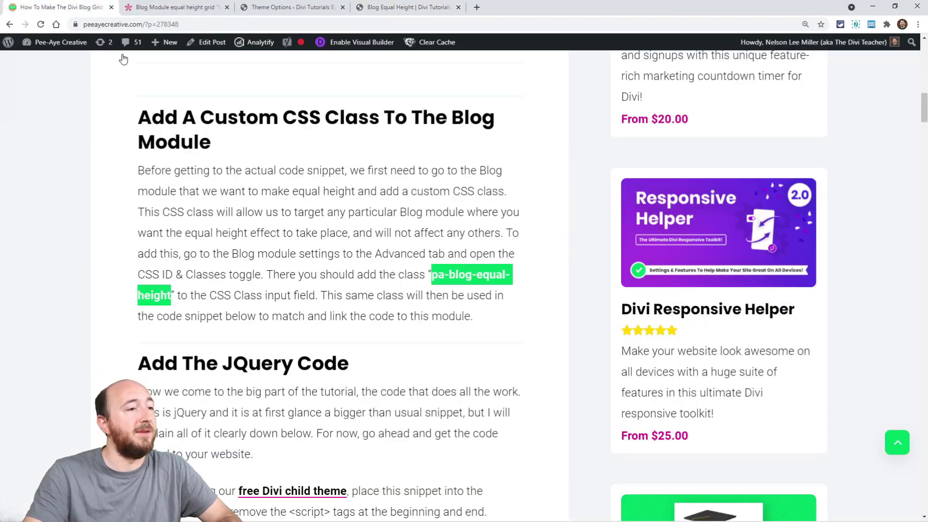
Copy the snippet from the tutorial's Add The JQuery Code section
scroll(down, 3)
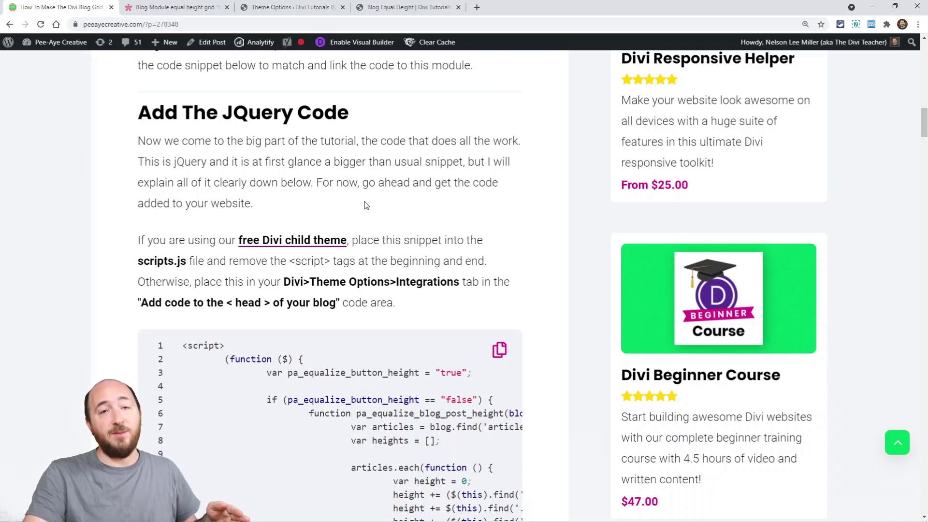
scroll(down, 3)
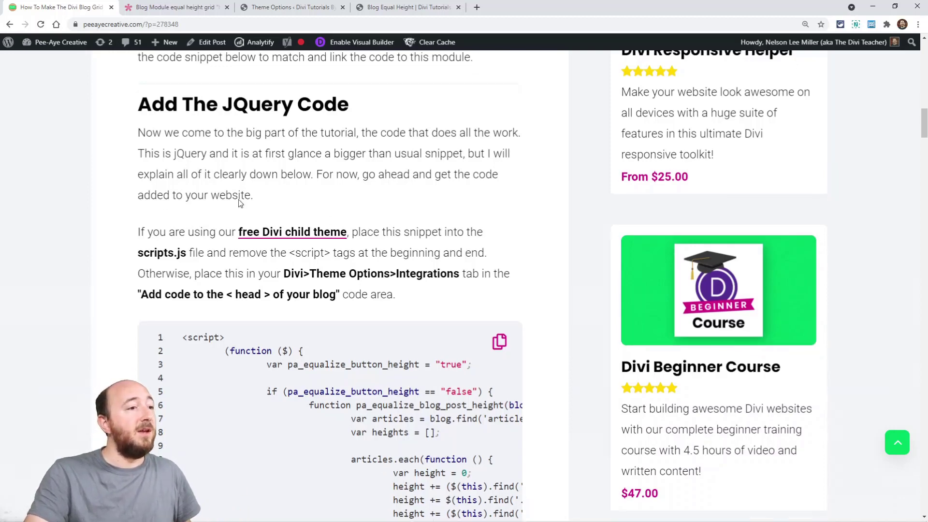
scroll(down, 3)
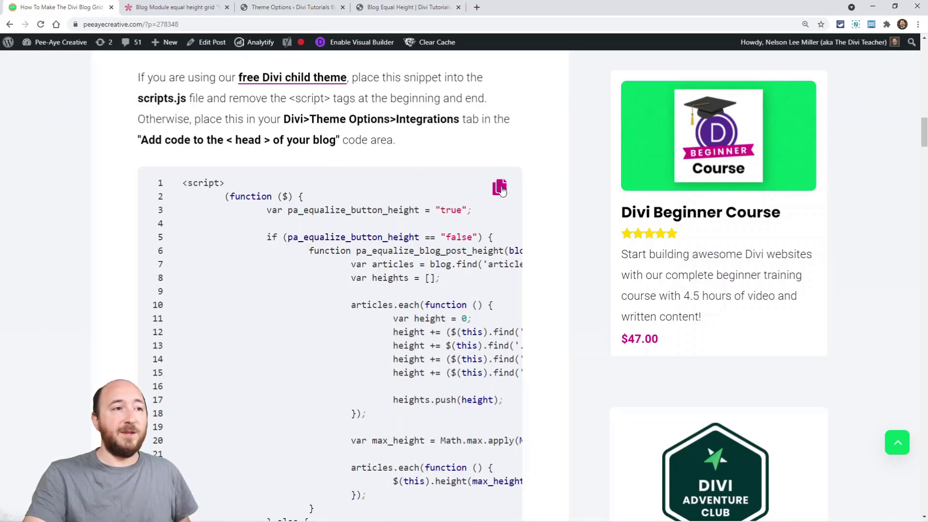
click(499, 188)
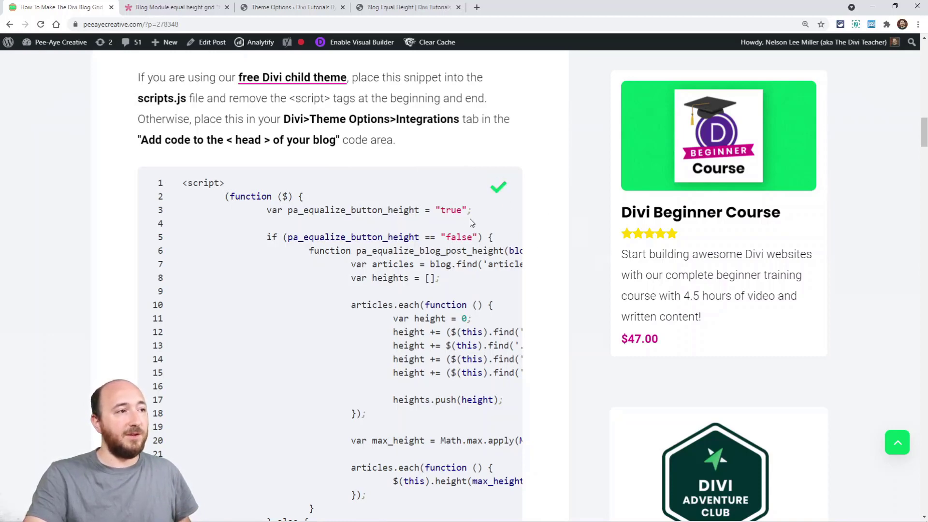
scroll(down, 3)
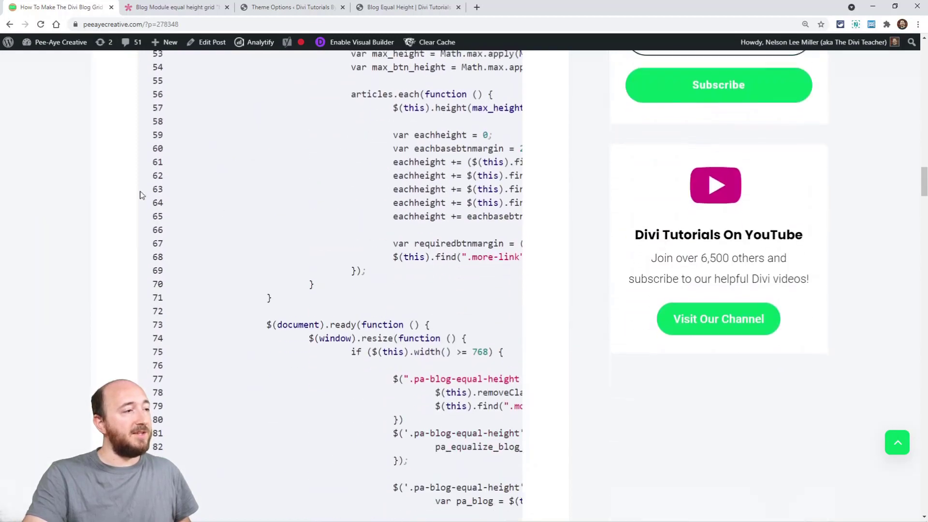
scroll(down, 3)
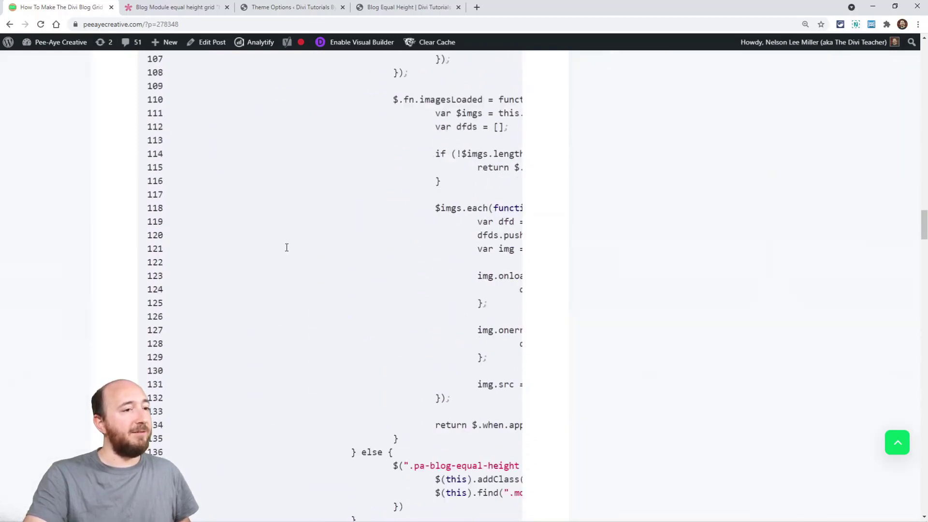
scroll(down, 3)
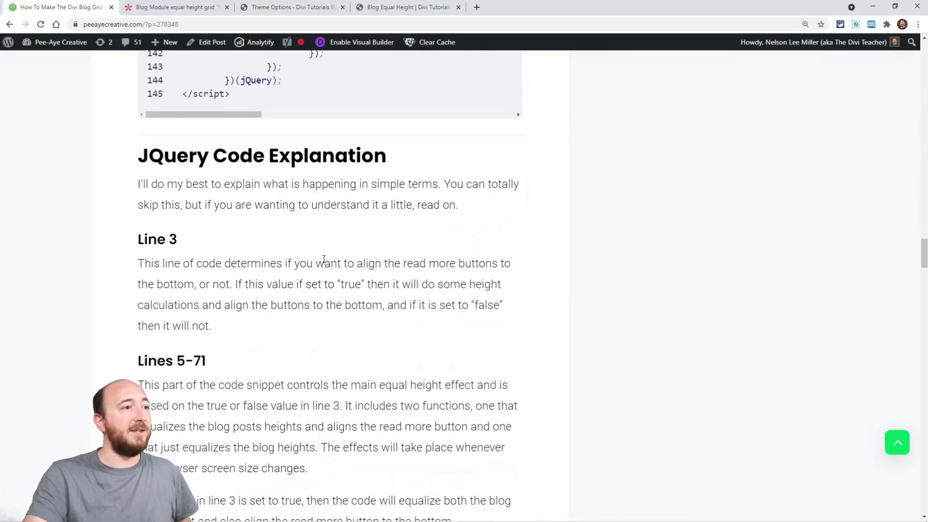
scroll(down, 3)
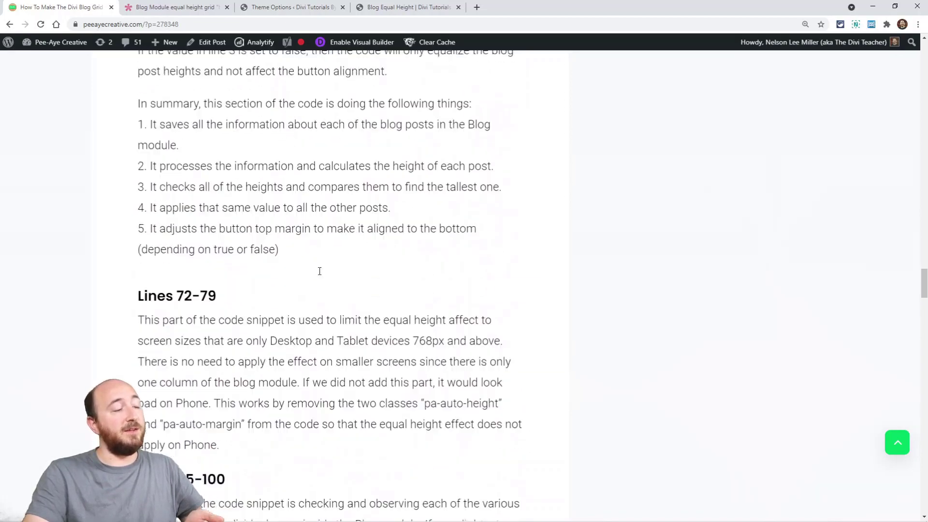
scroll(down, 3)
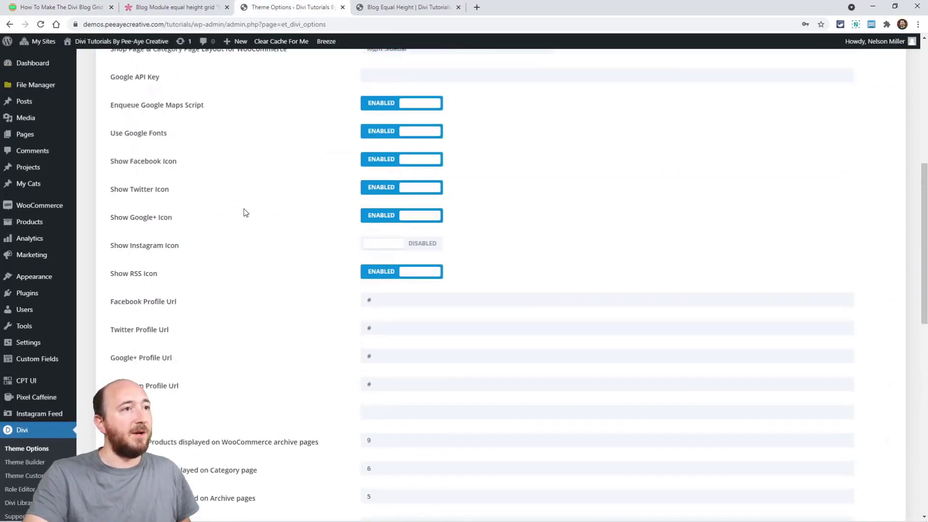
Paste the jQuery snippet after the existing script in the Integration head code box and save
click(409, 99)
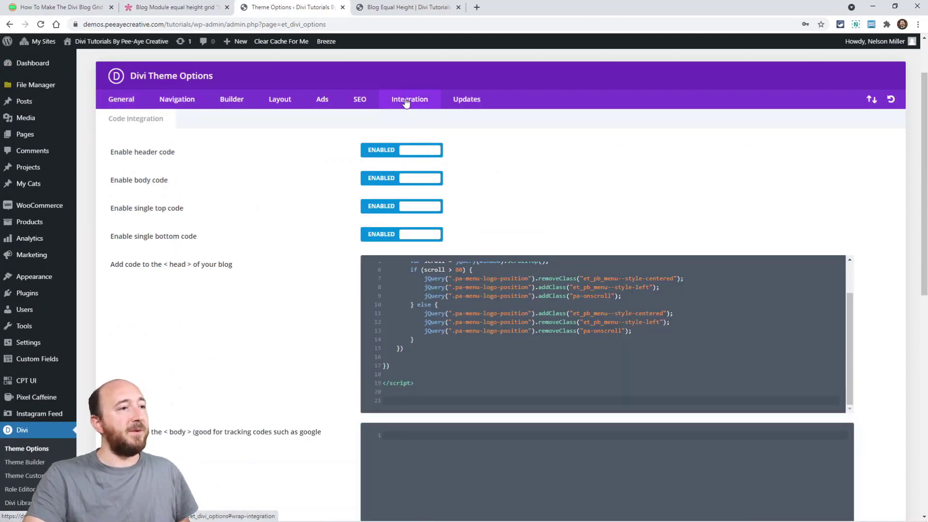
double_click(132, 264)
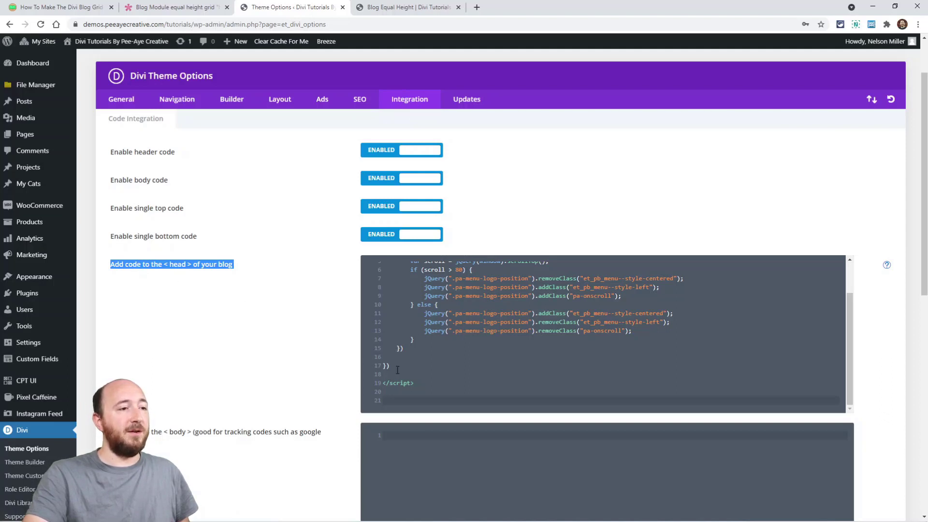
click(384, 400)
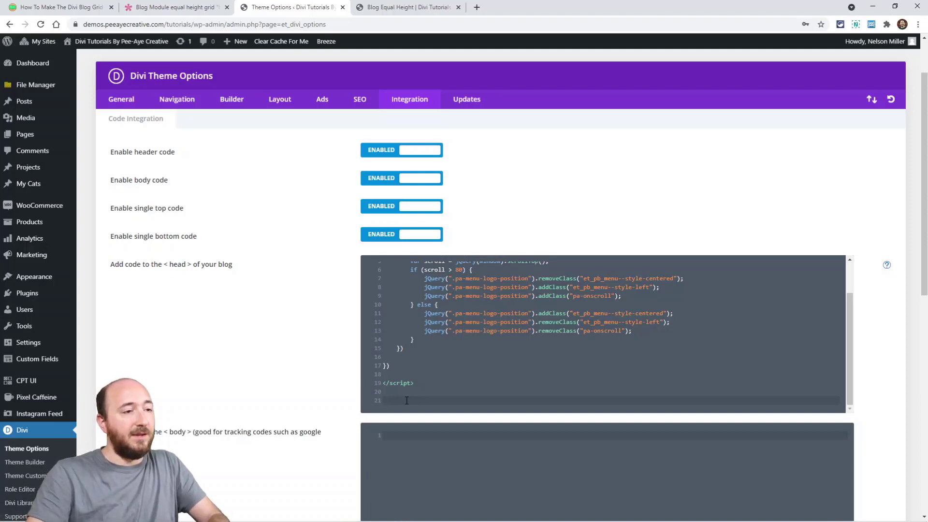
scroll(down, 3)
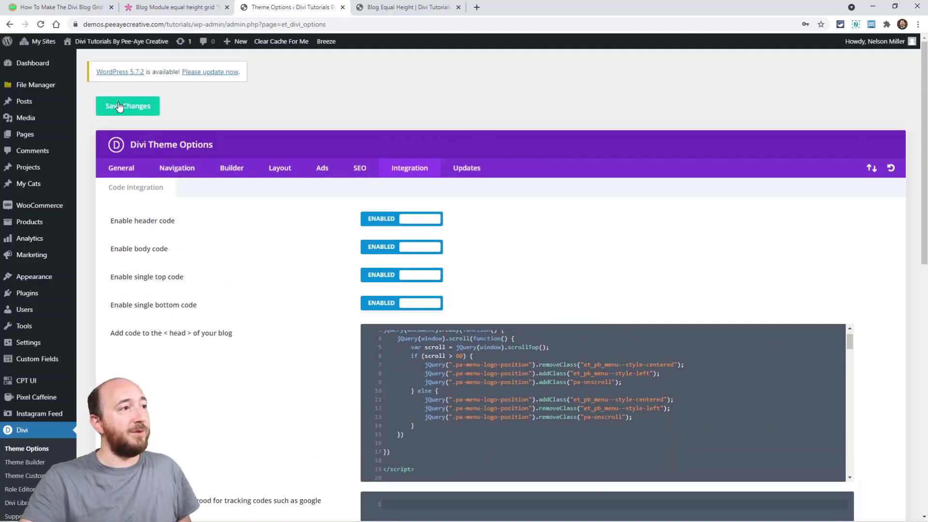
click(128, 105)
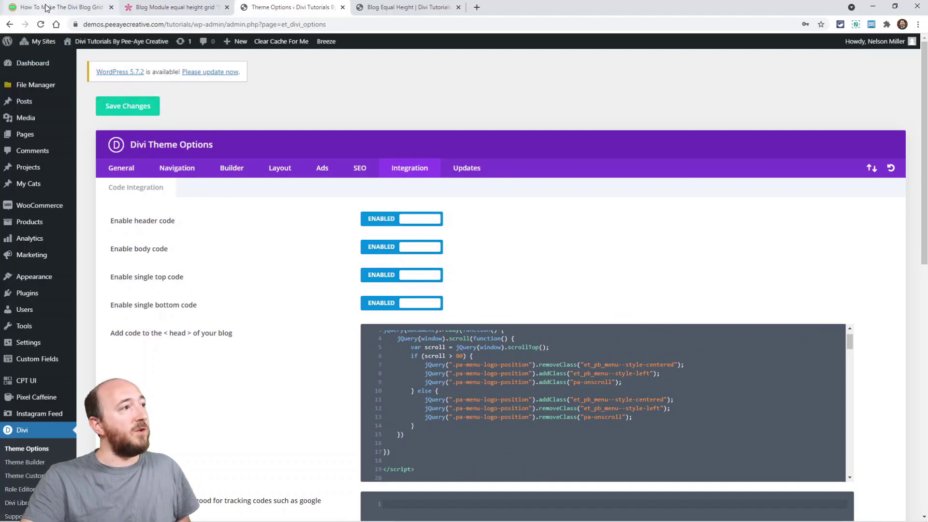
Copy the pa-blog-equal-height CSS snippet from the tutorial article
click(58, 7)
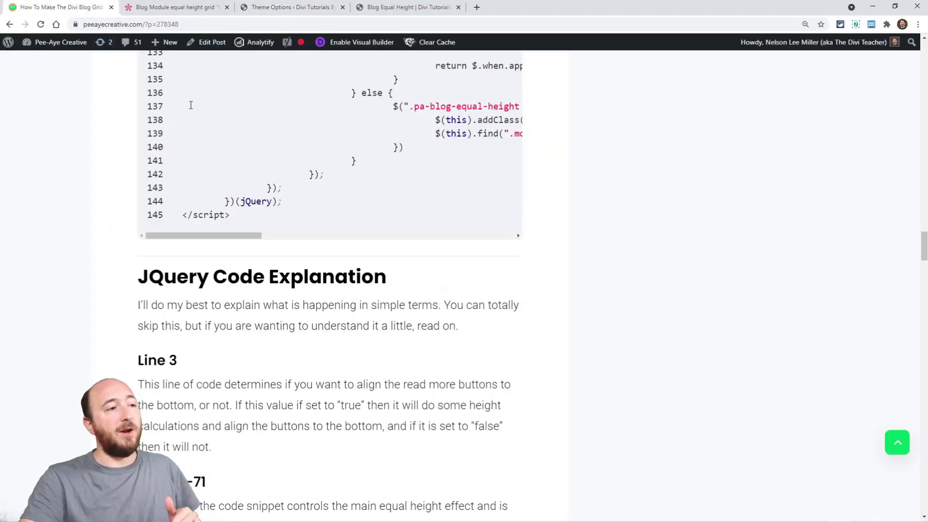
scroll(down, 3)
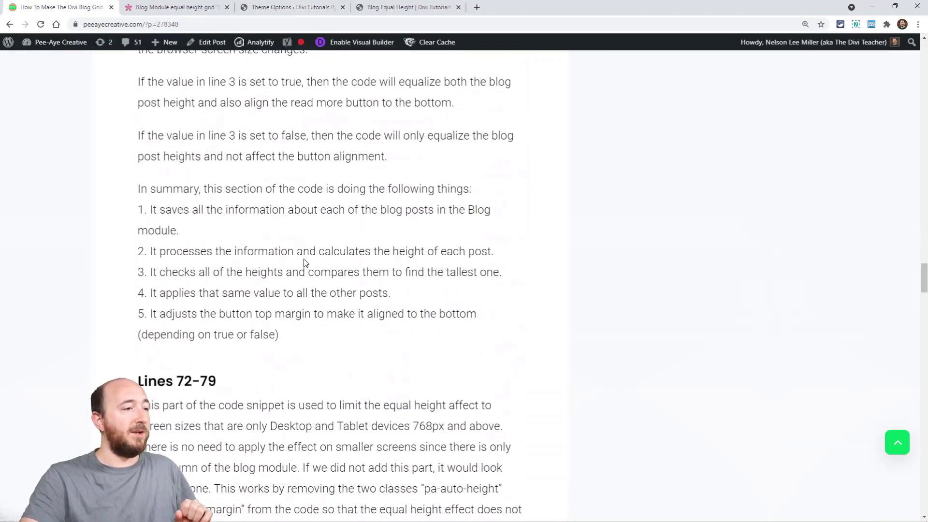
scroll(down, 3)
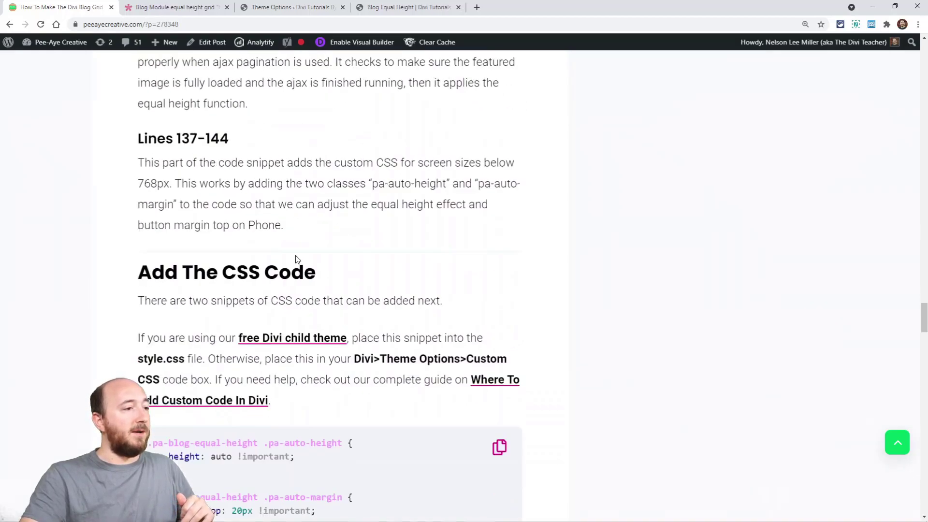
scroll(down, 3)
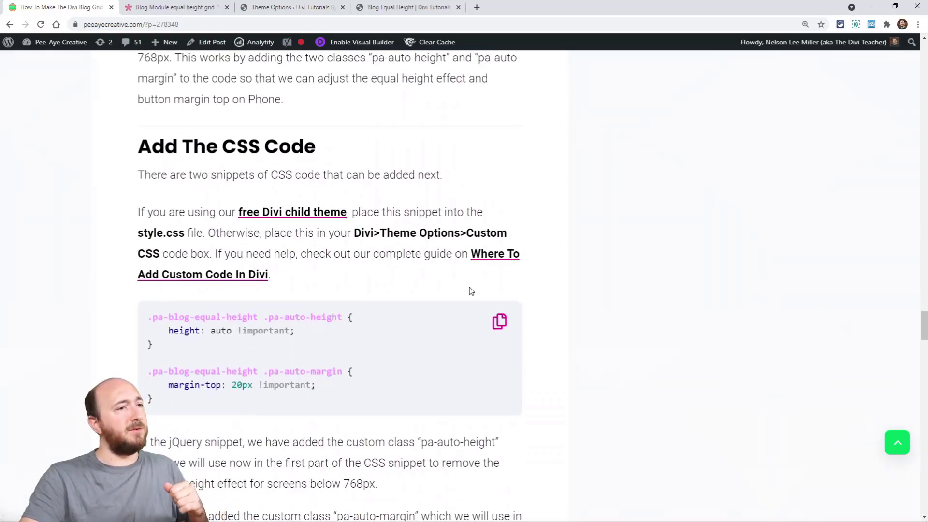
click(498, 321)
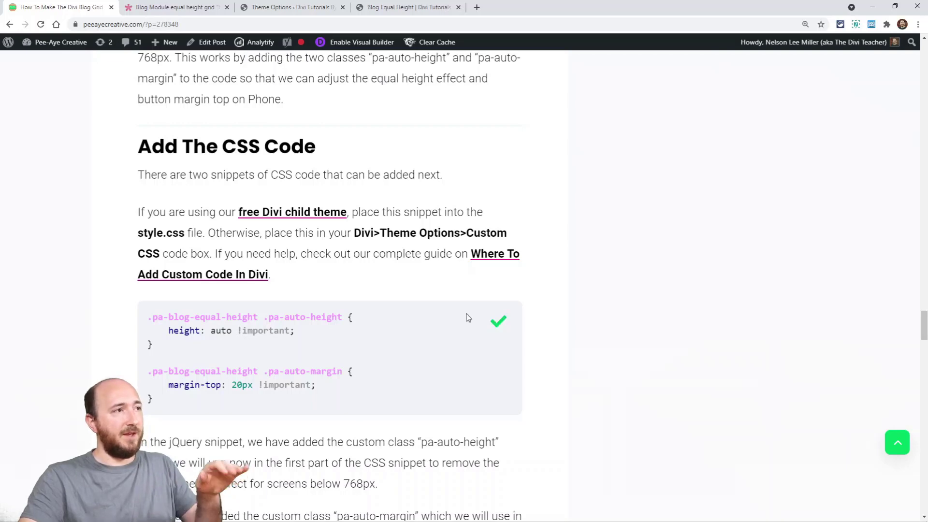
Add the two CSS rules to the end of the Theme Options Custom CSS box
click(290, 8)
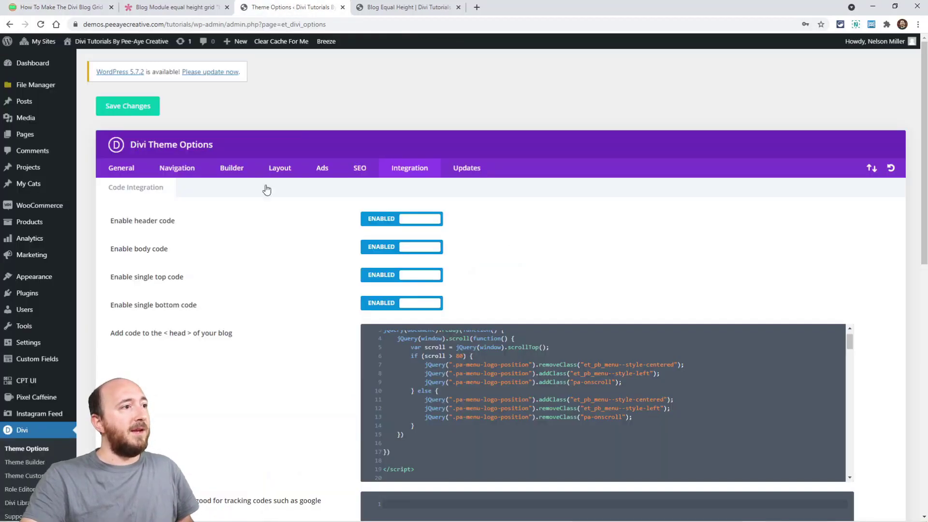
scroll(down, 3)
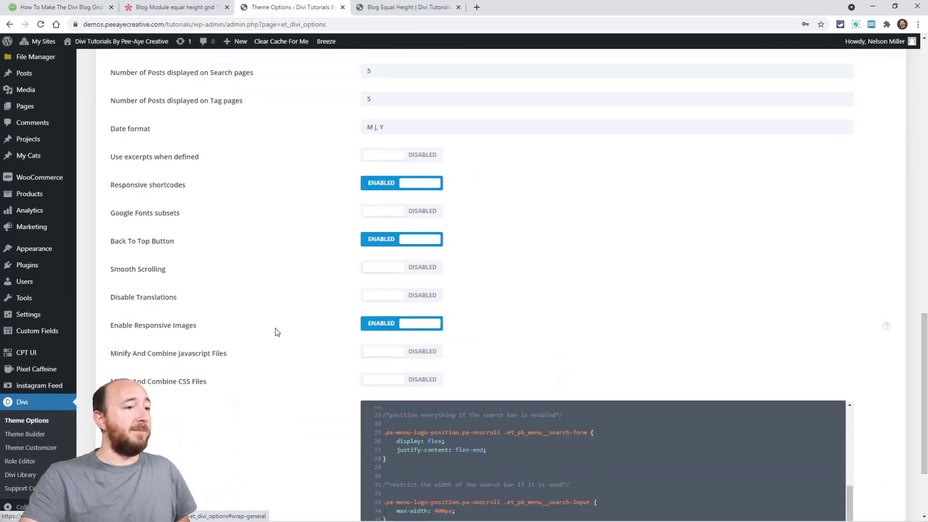
scroll(down, 3)
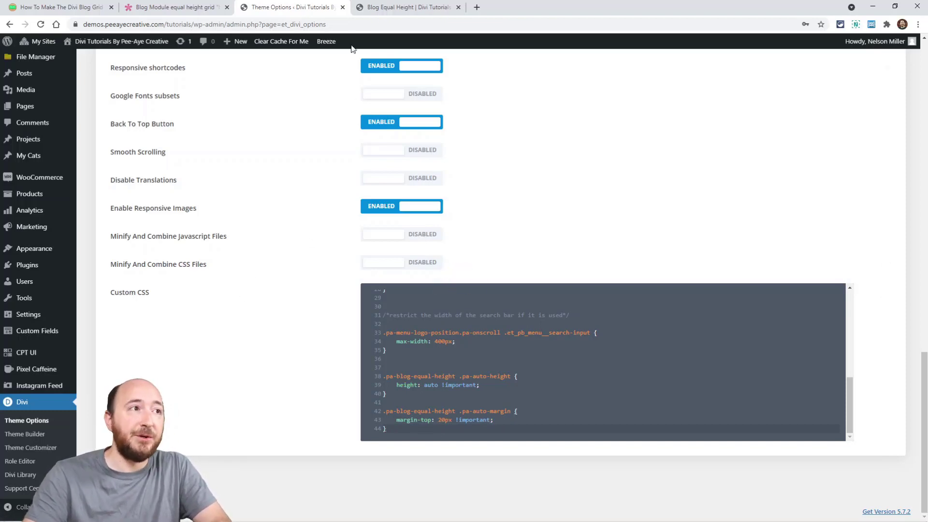
click(408, 8)
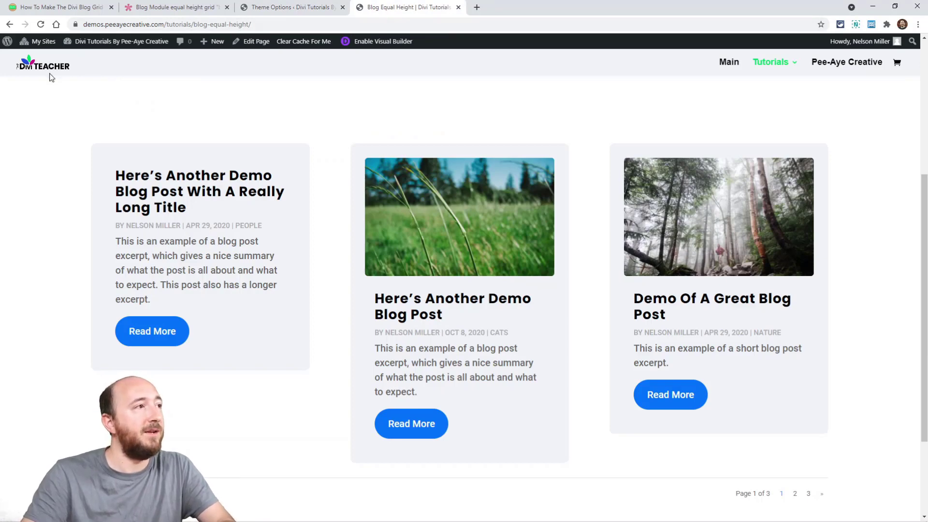
Reload the demo blog page and confirm equal-height posts on pages 2 and 1
click(40, 24)
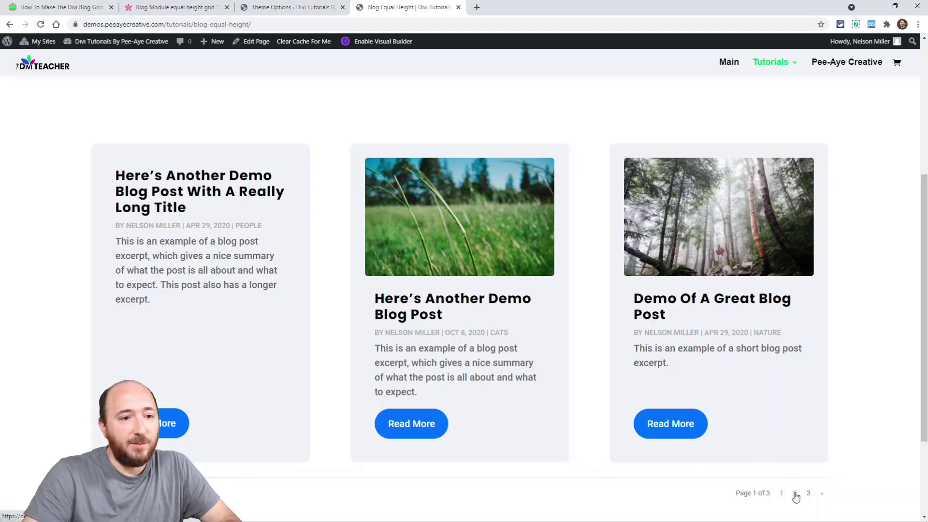
click(795, 493)
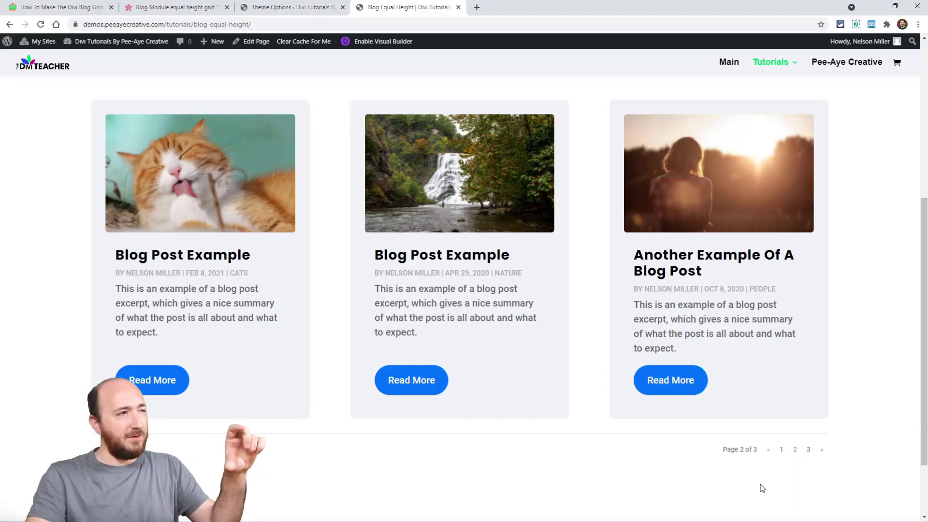
mouse_move(781, 456)
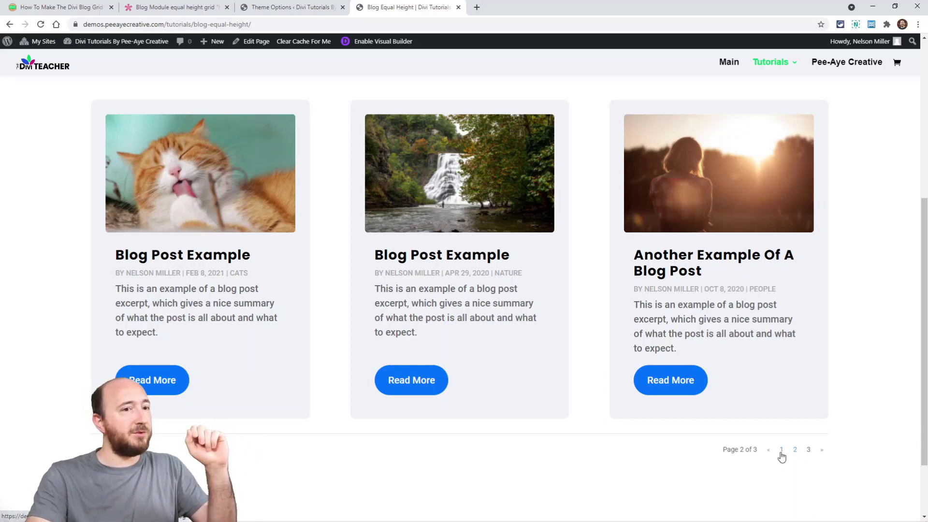
click(780, 450)
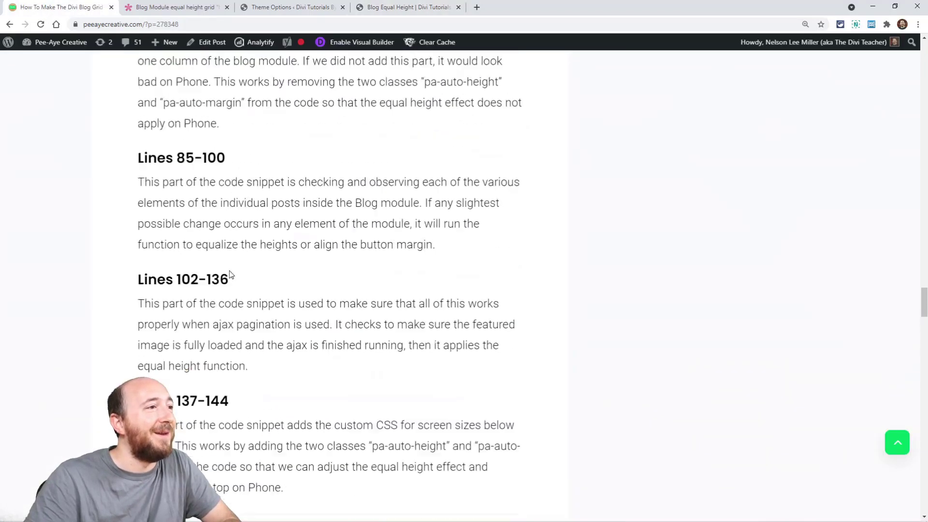
scroll(down, 3)
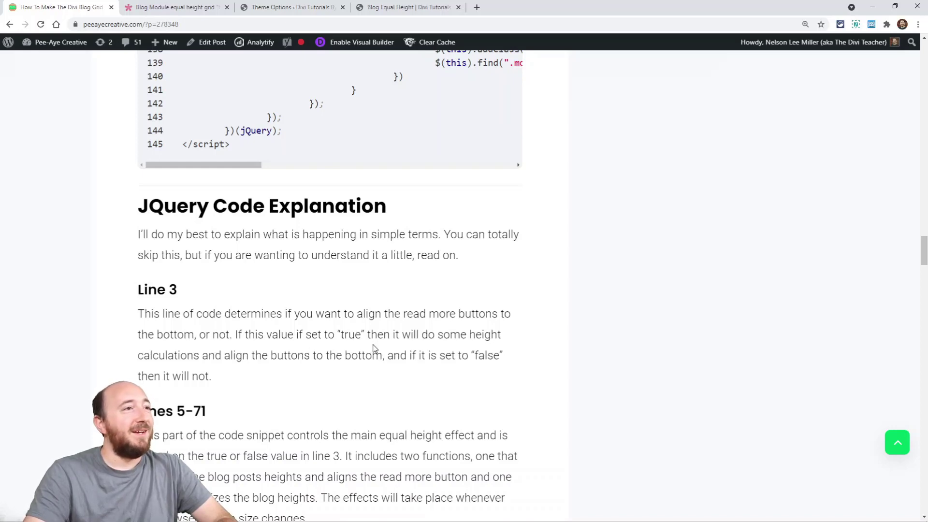
scroll(down, 3)
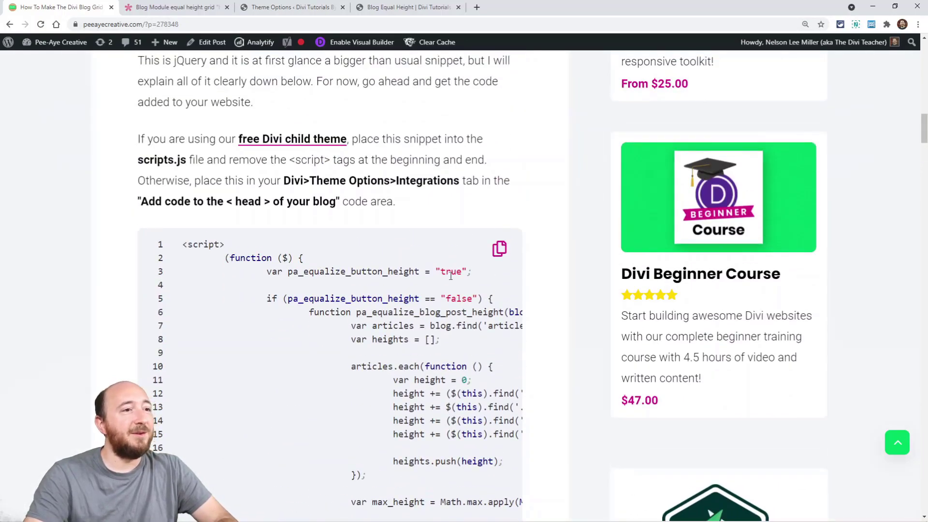
double_click(450, 272)
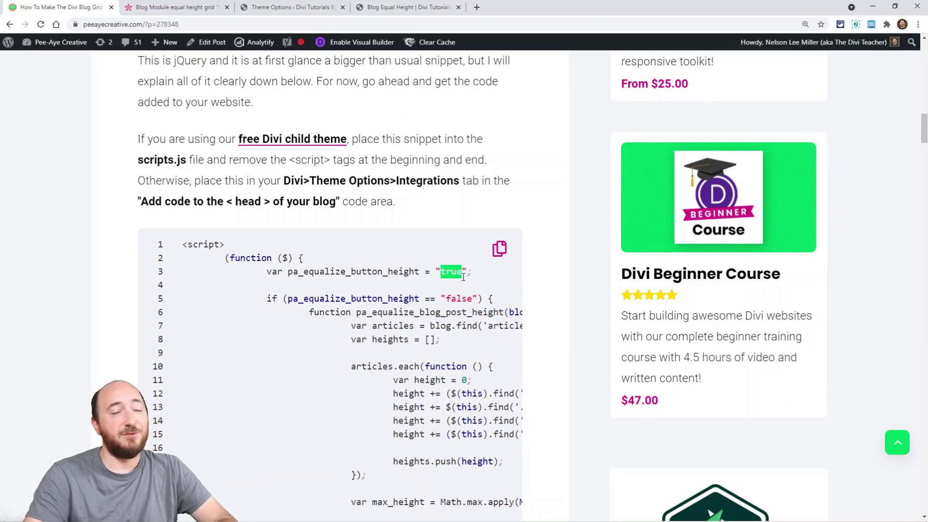
scroll(down, 3)
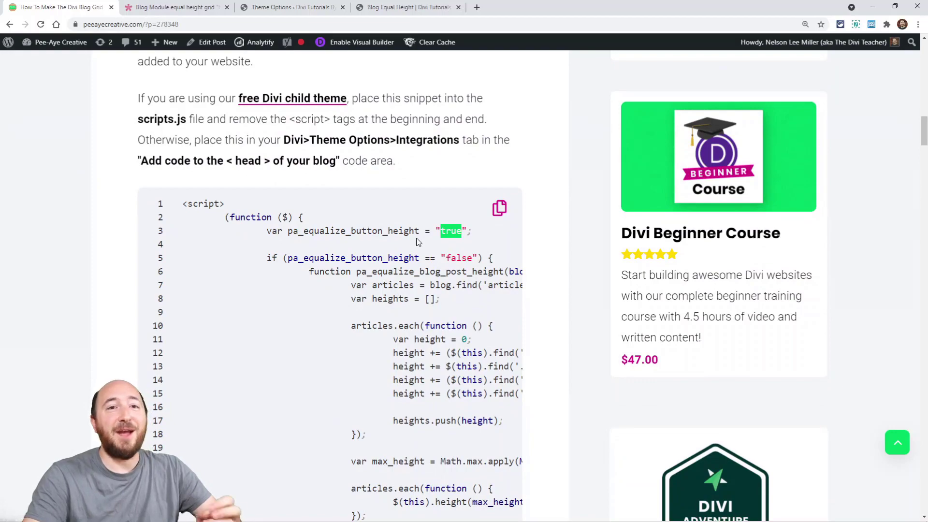
mouse_move(414, 242)
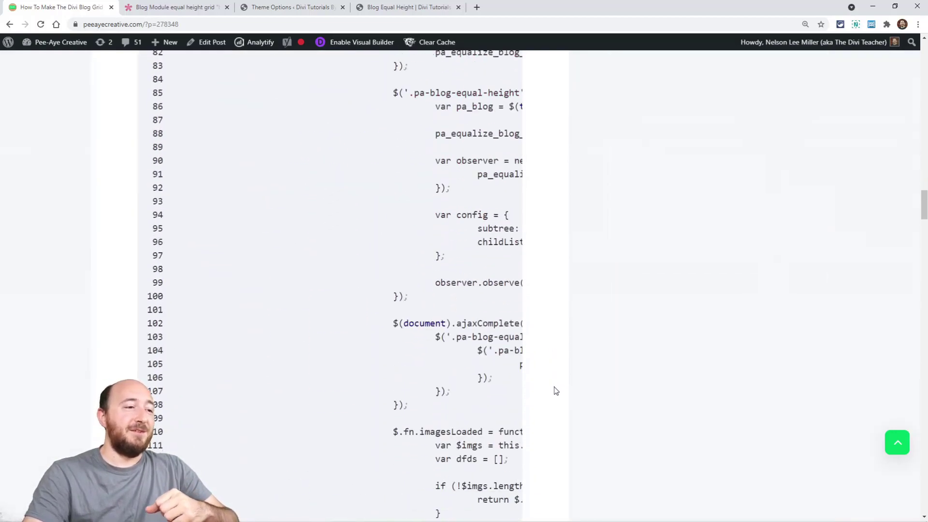
scroll(down, 3)
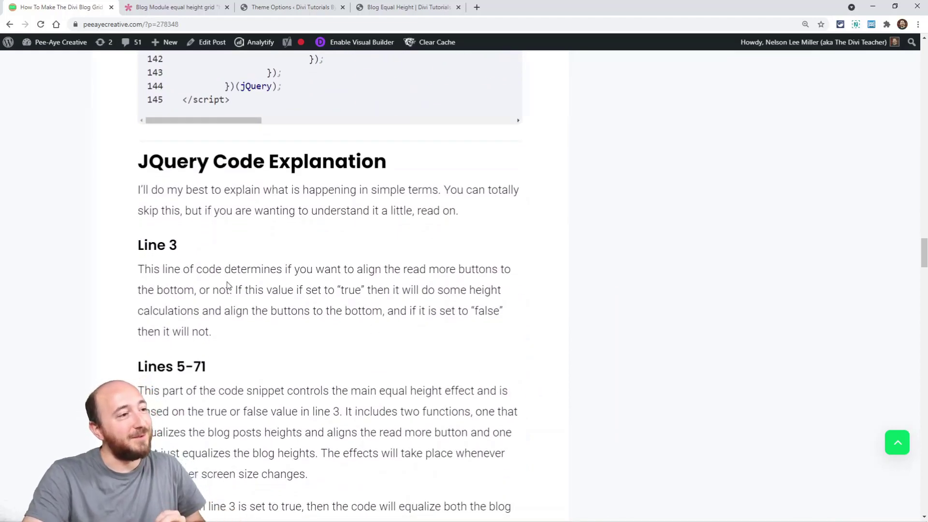
drag(236, 289, 299, 311)
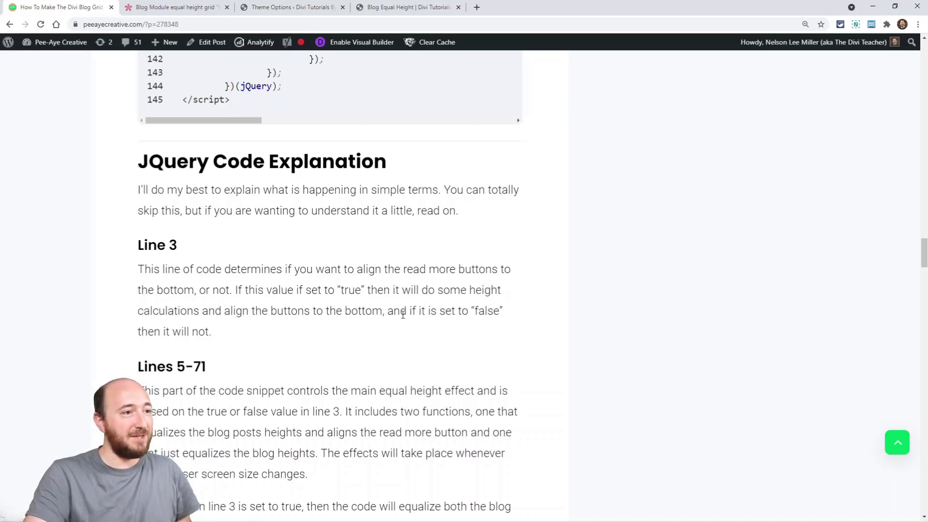
drag(388, 311, 212, 332)
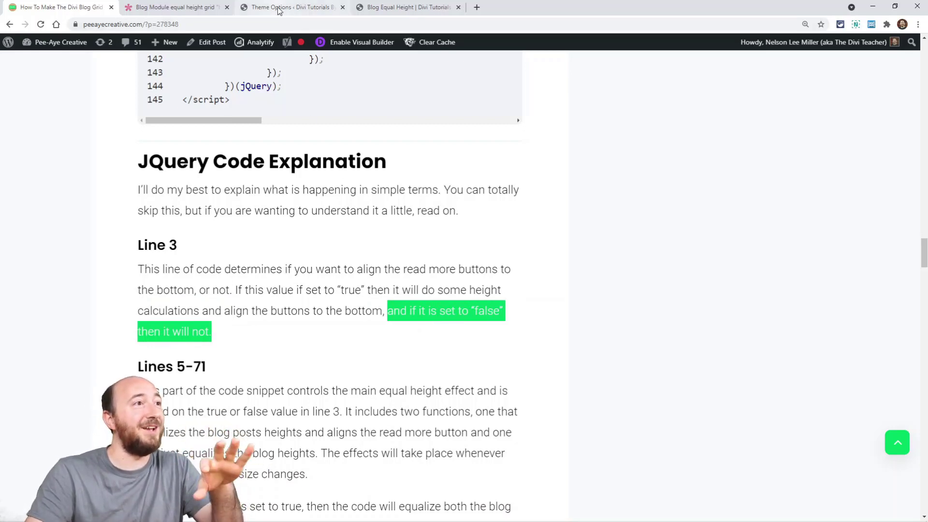
Change pa_equalize_button_height from "true" to "false" in the head code and save
click(290, 7)
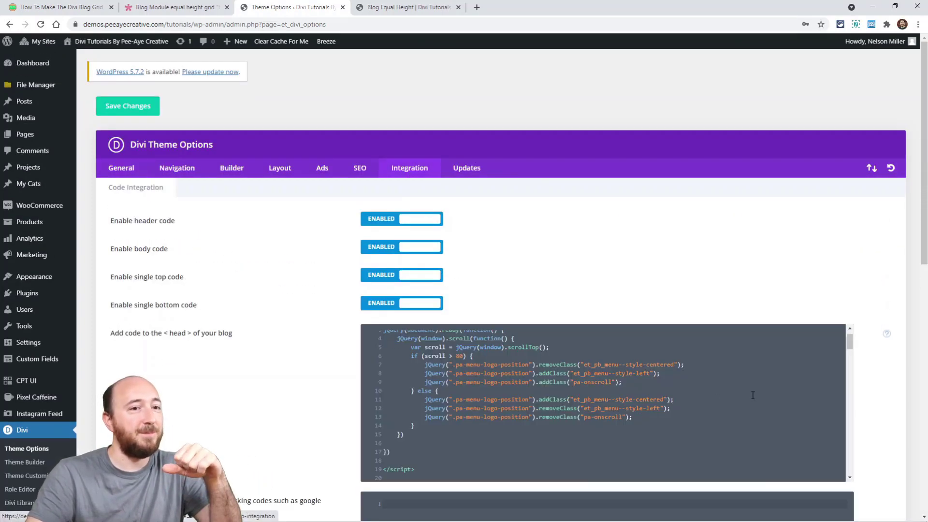
scroll(down, 3)
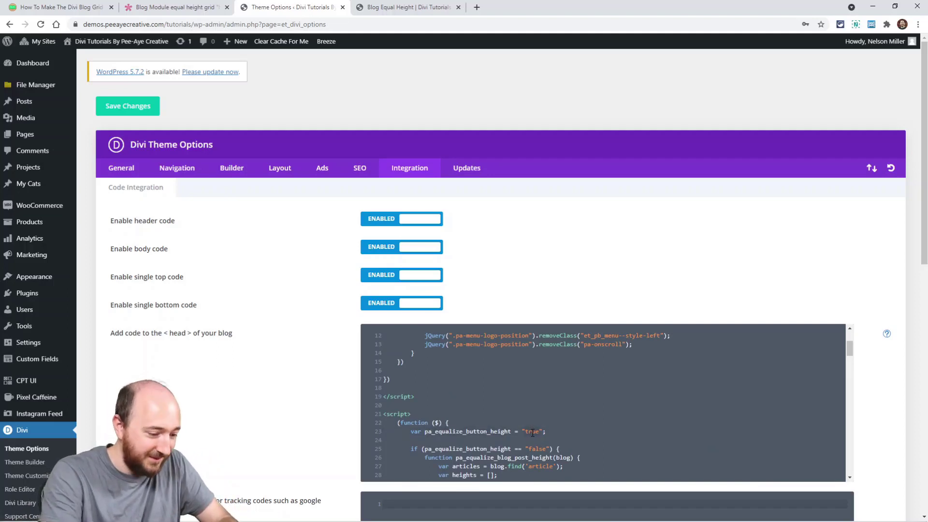
text(false)
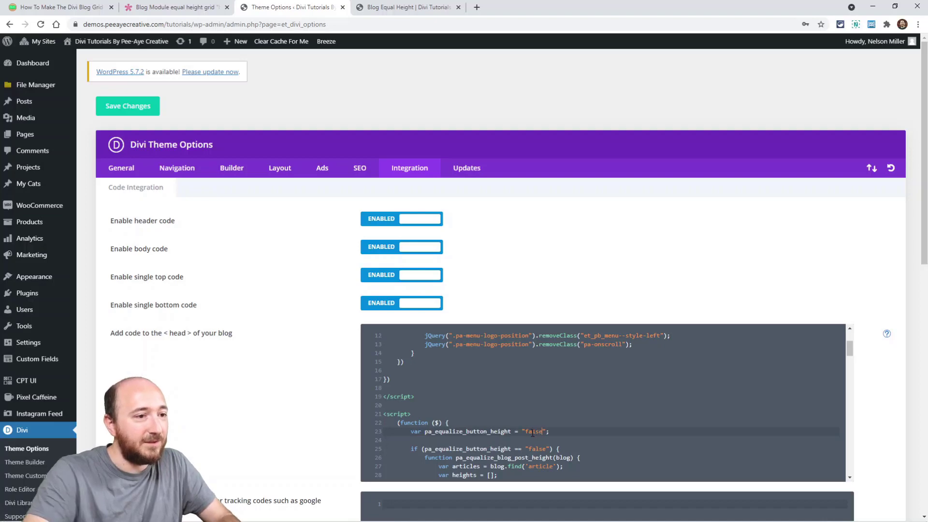
click(127, 106)
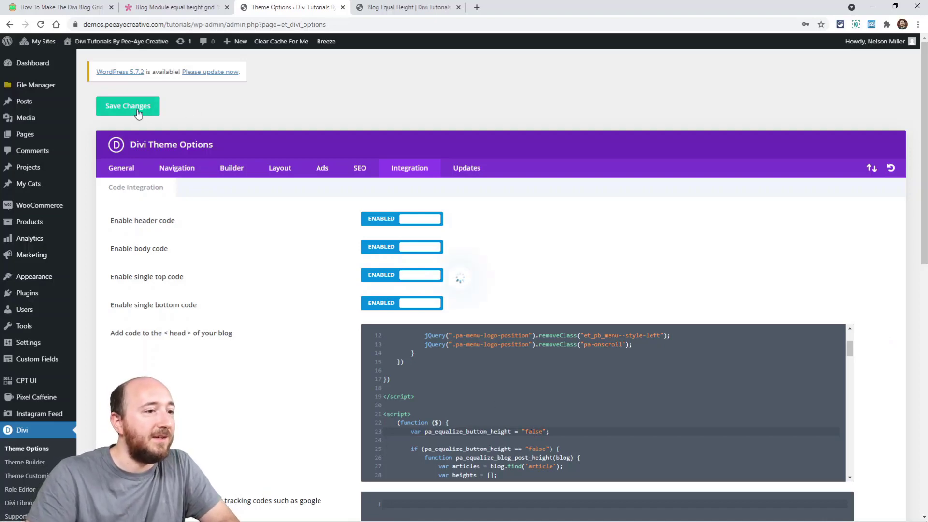
click(127, 105)
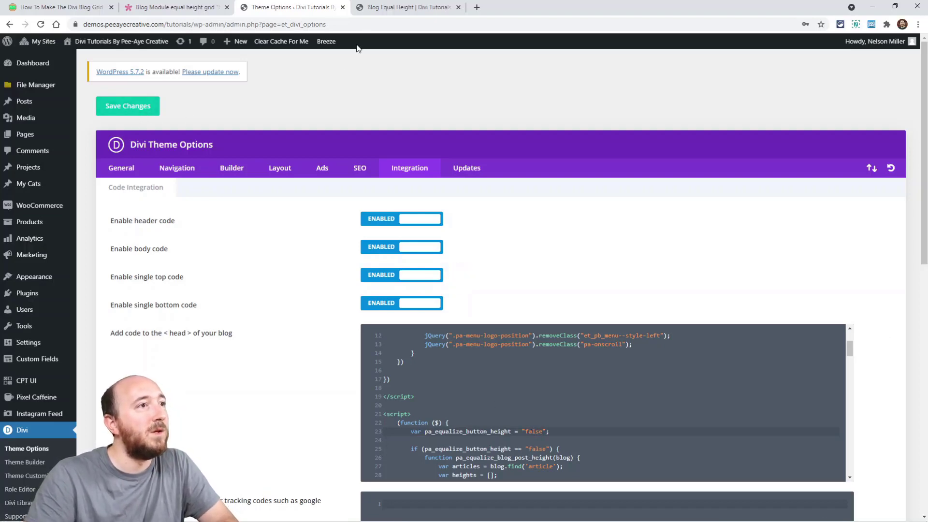
click(407, 7)
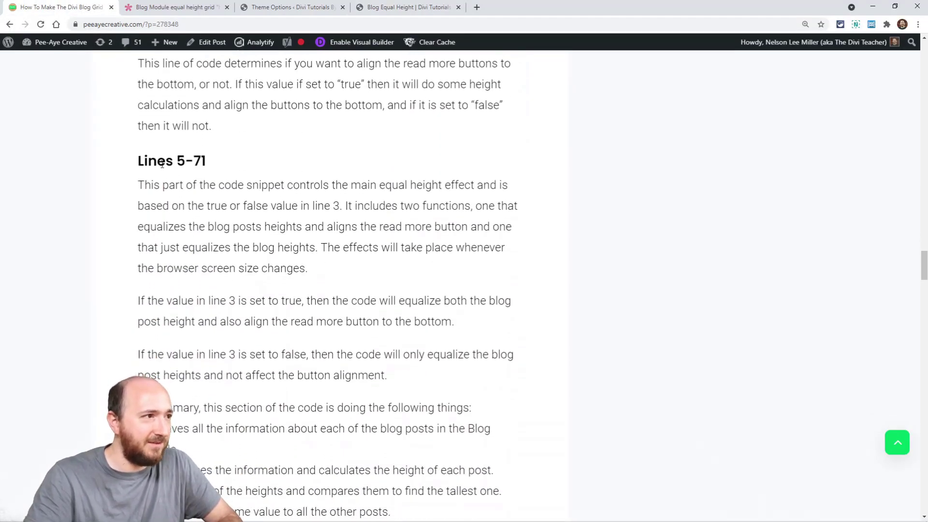
Review the Lines 5-71 explanation, highlighting the post-height step, then view the demo blog tab
scroll(down, 3)
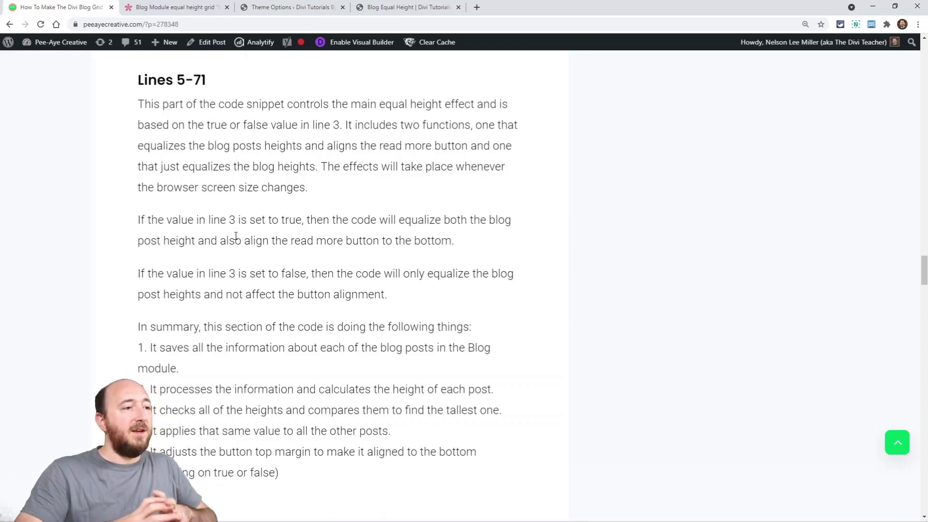
scroll(down, 3)
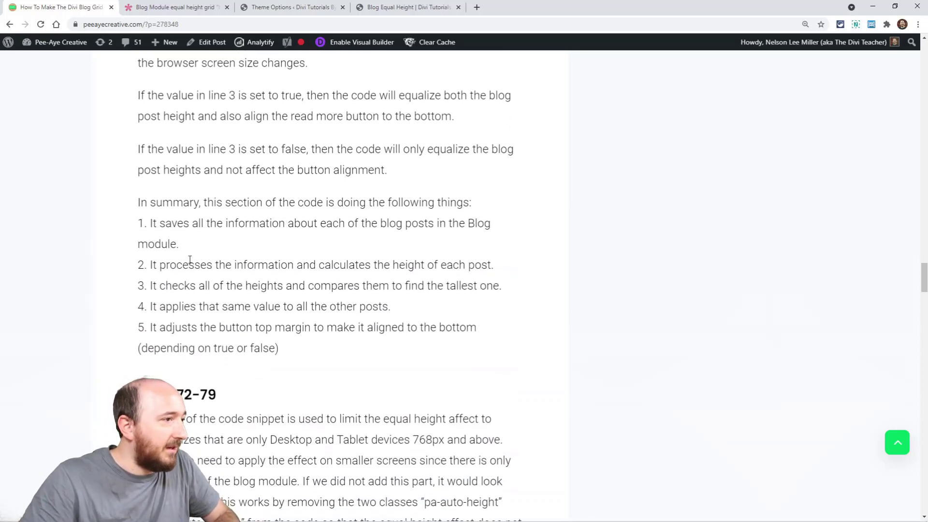
drag(151, 265, 482, 264)
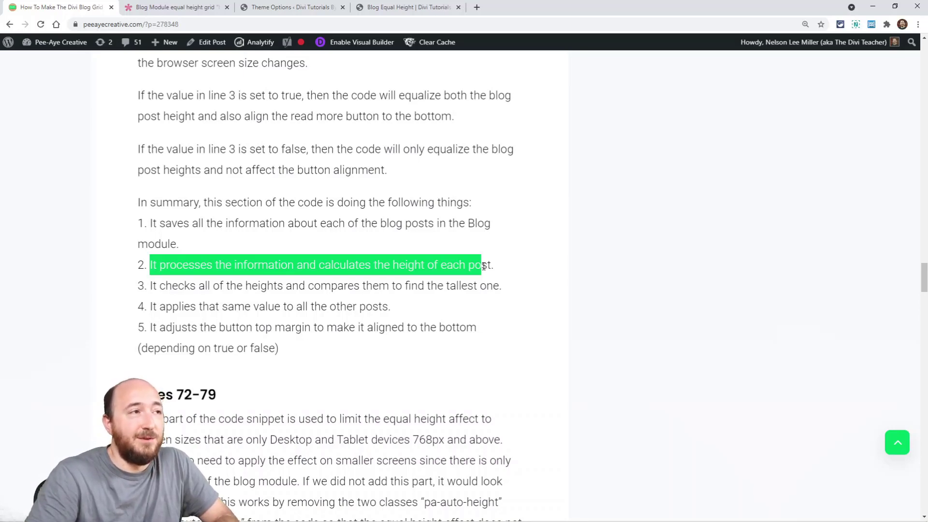
mouse_move(462, 165)
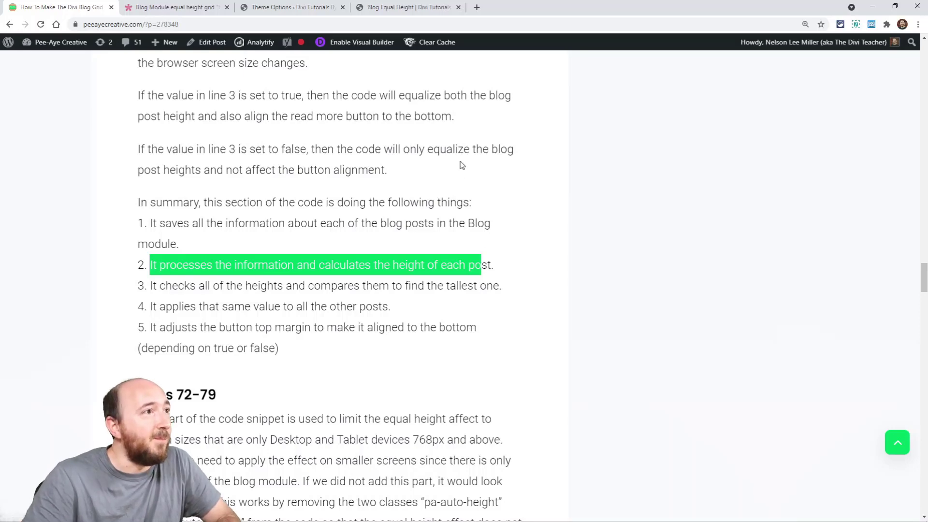
click(407, 7)
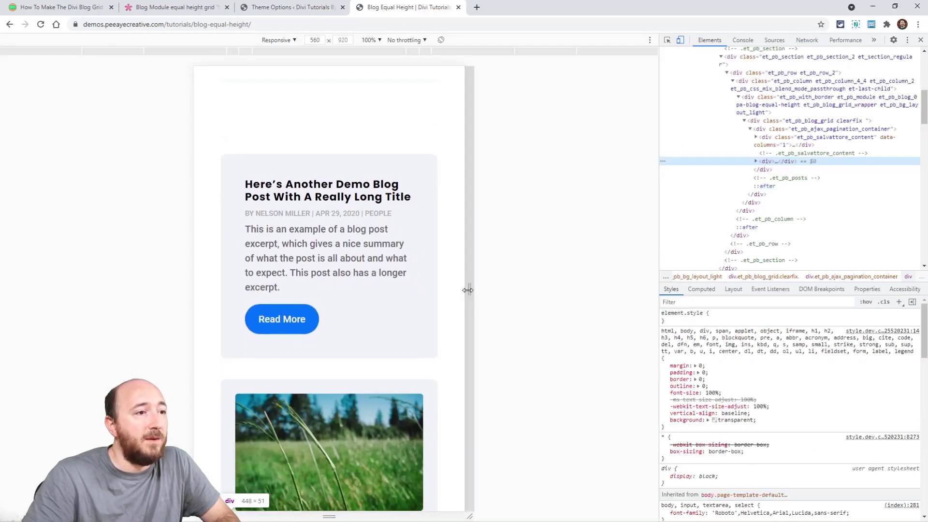
Widen the responsive preview to show three post columns and close the developer tools
drag(468, 290, 621, 290)
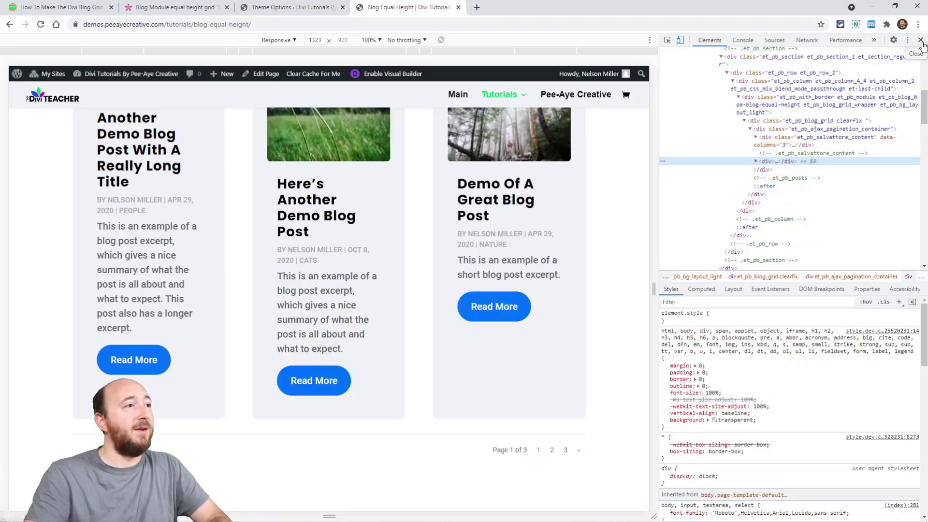
click(920, 40)
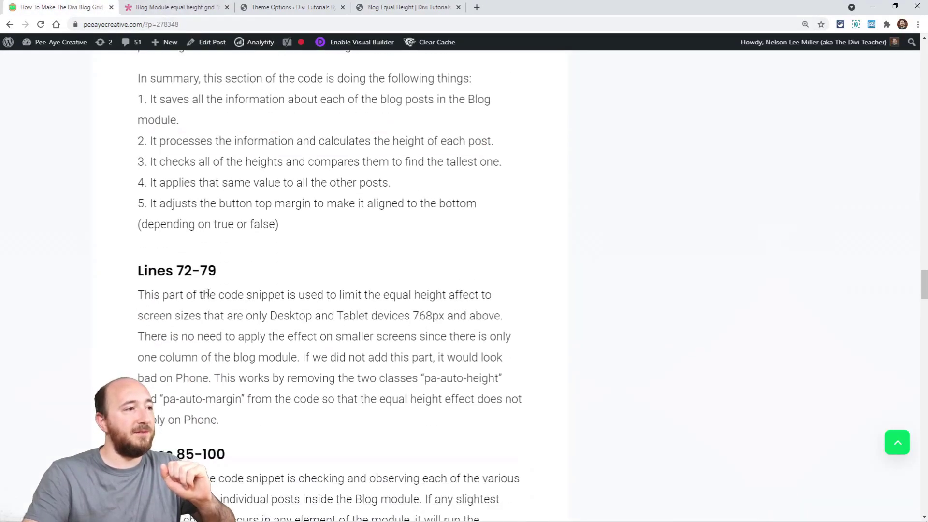
Switch to the demo blog page and open the inspector to preview it at phone width
scroll(down, 3)
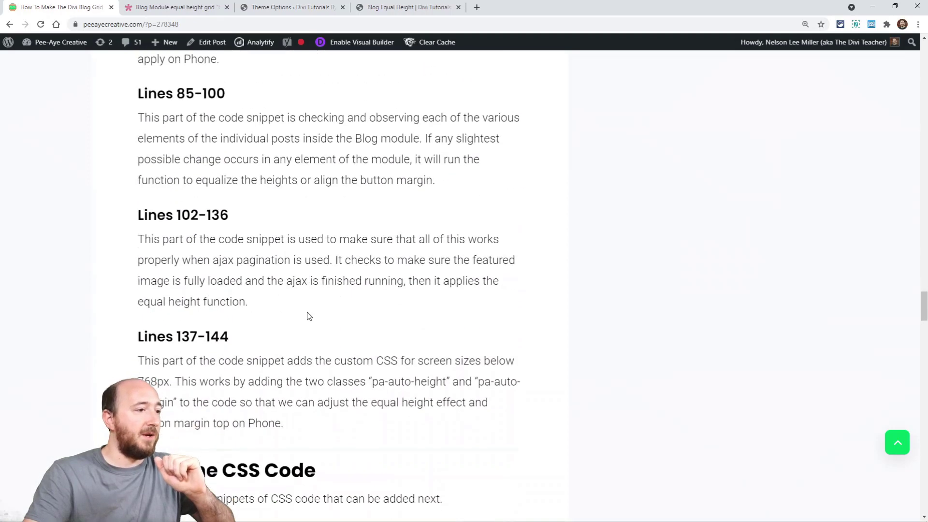
scroll(up, 3)
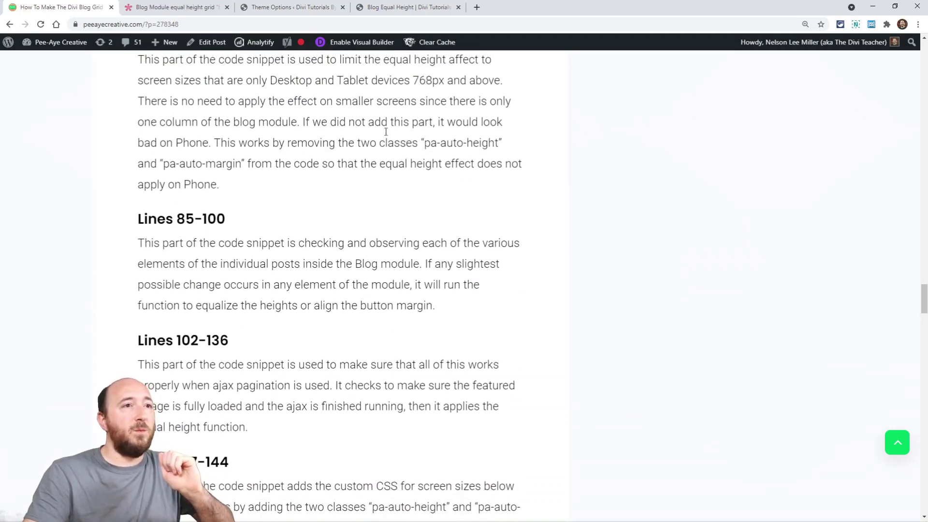
click(407, 8)
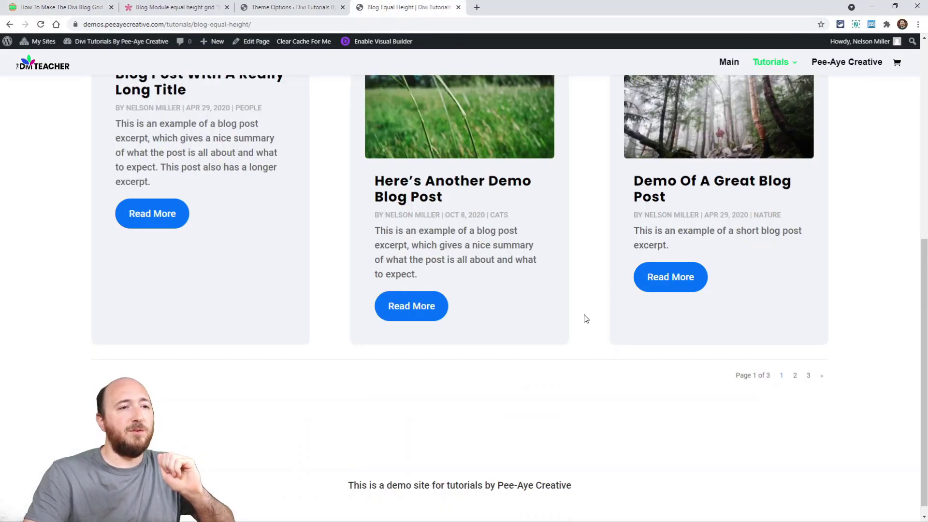
right_click(586, 319)
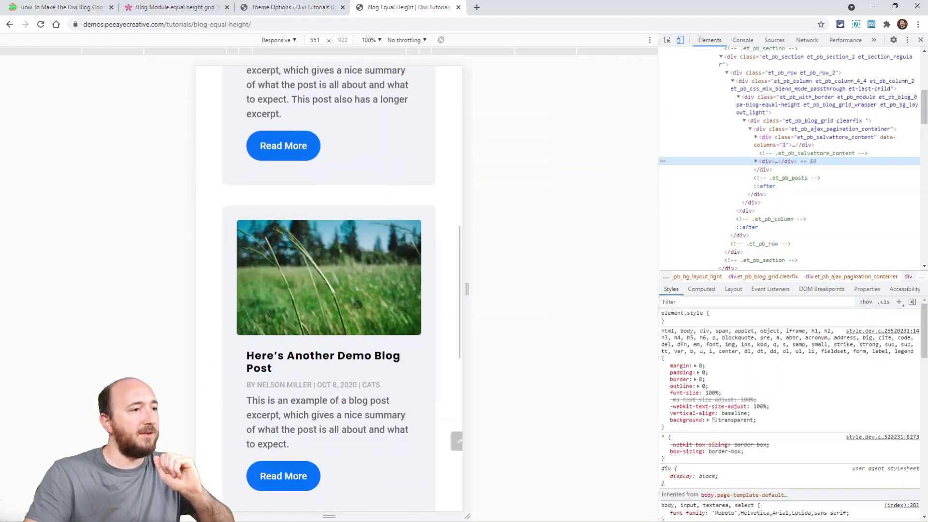
Go back to the tutorial article at its Lines 72–79 explanation
scroll(down, 3)
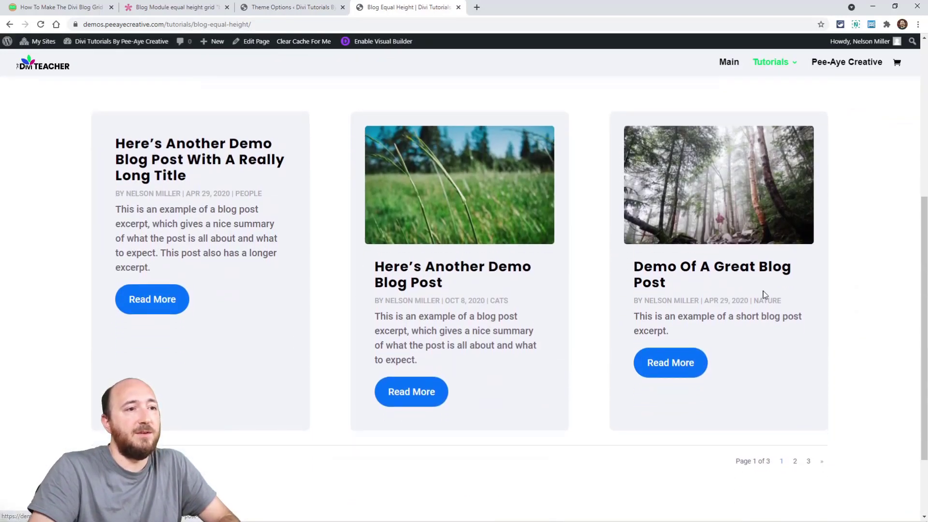
click(59, 7)
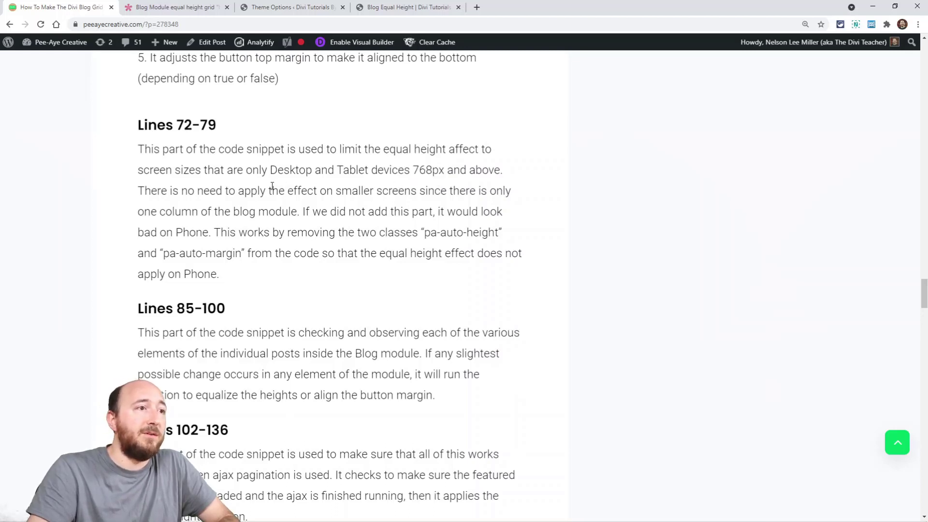
mouse_move(407, 182)
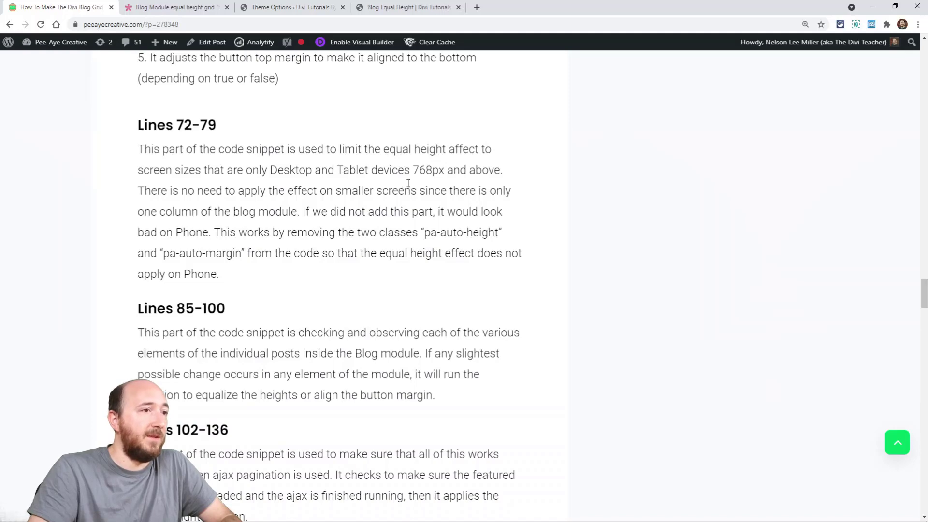
Mark the pa-auto-height and pa-auto-margin class names and read through the Lines 85–144 notes
scroll(down, 3)
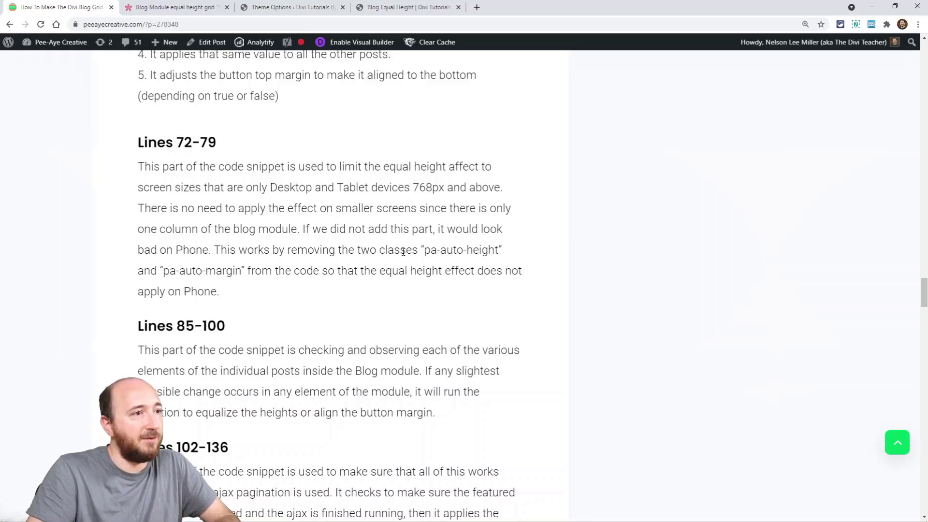
double_click(461, 249)
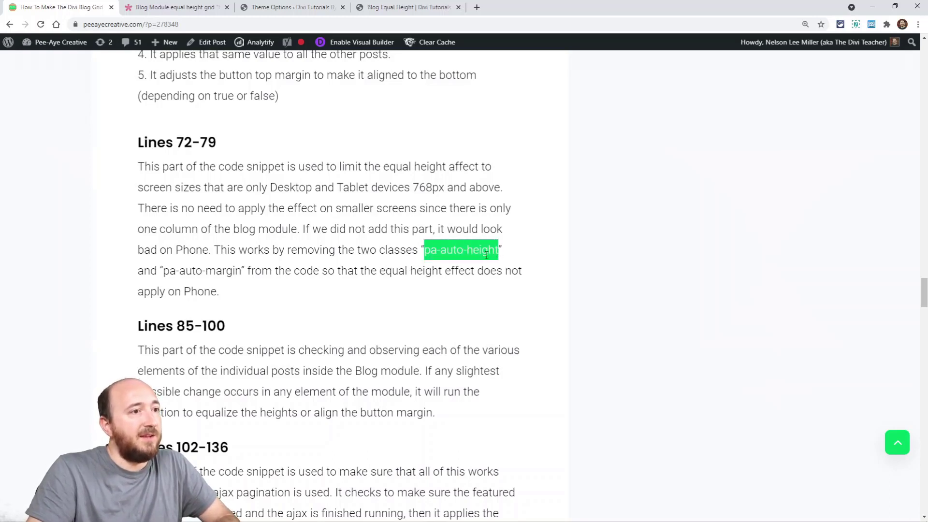
double_click(201, 270)
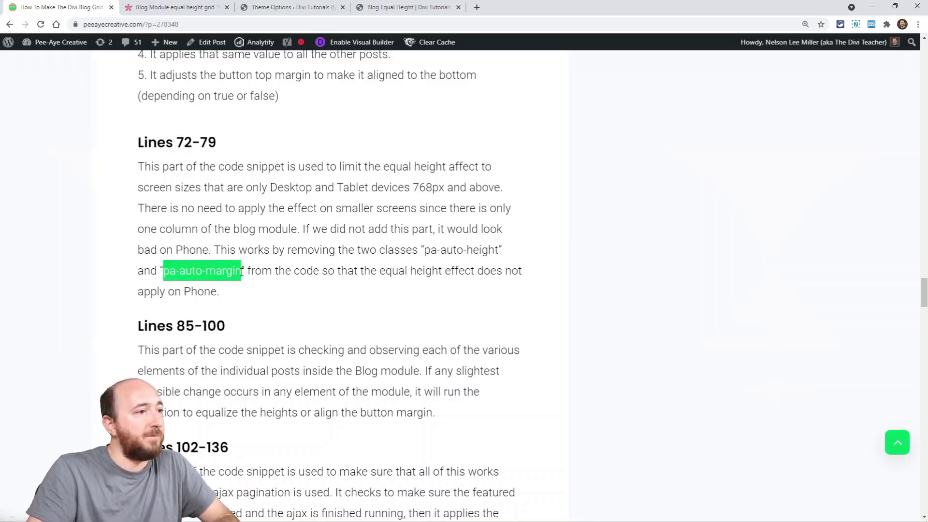
scroll(down, 3)
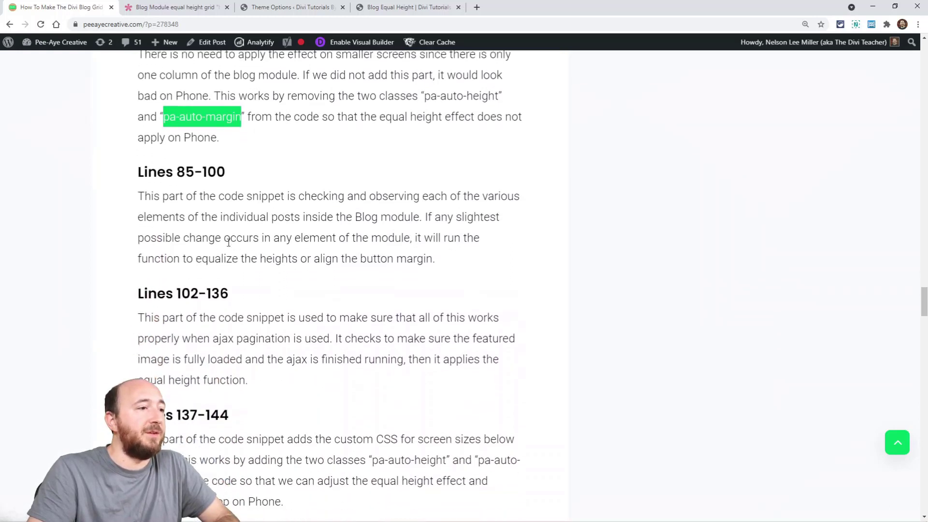
scroll(down, 3)
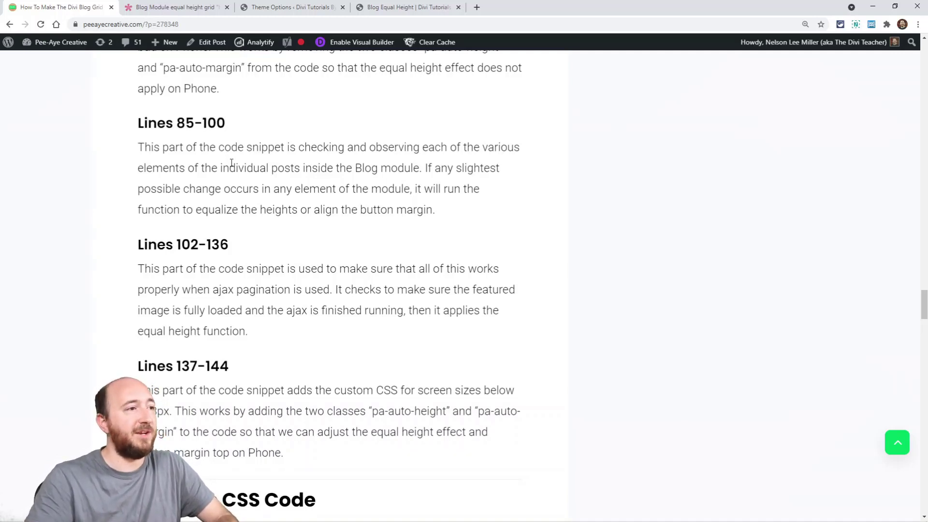
scroll(down, 3)
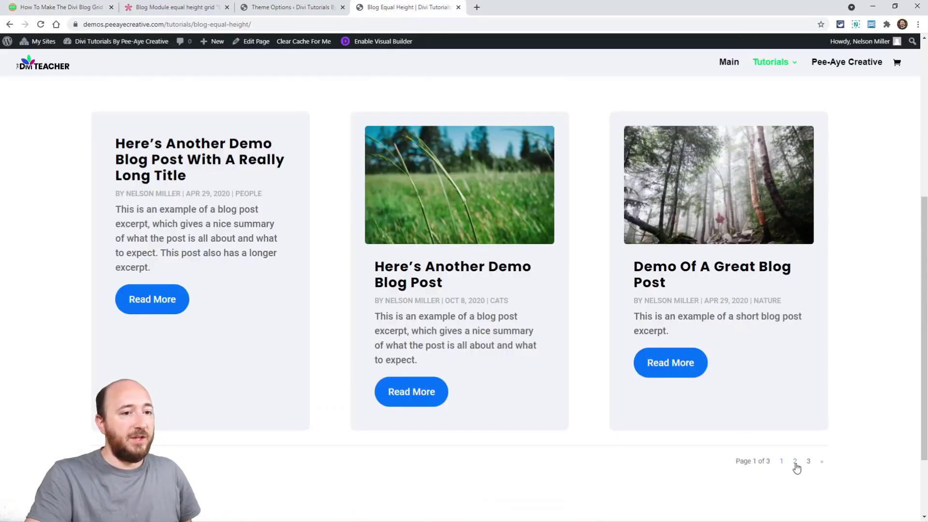
Open page 2 of the demo blog posts
click(795, 461)
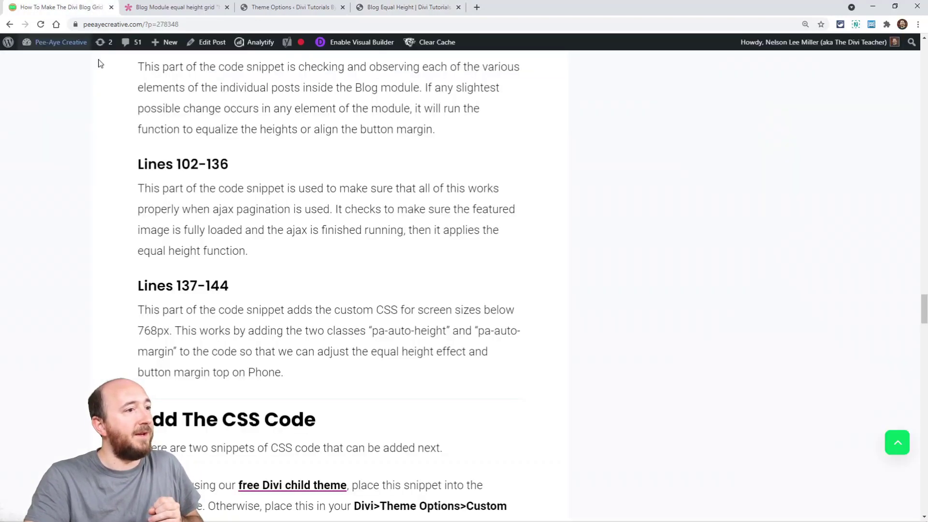
Highlight the tutorial's Lines 137–144 explanation, then switch to the demo blog page
scroll(down, 3)
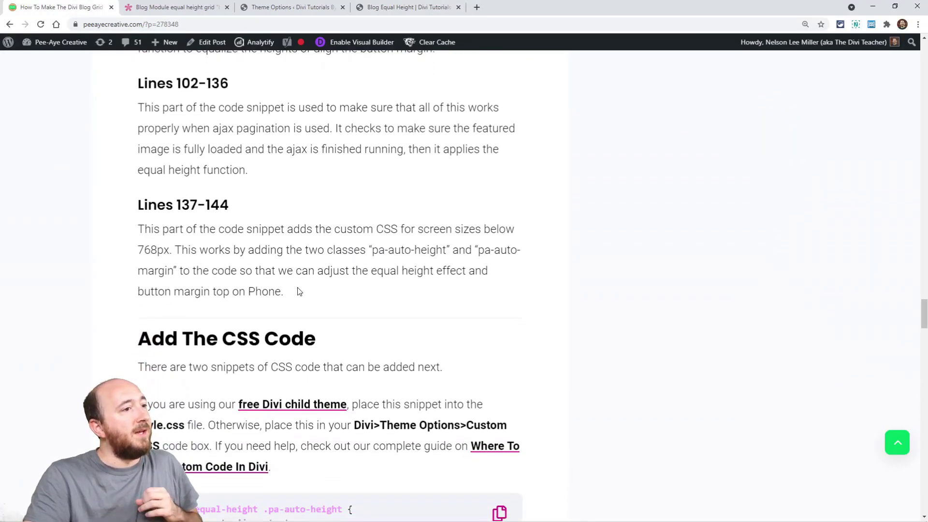
drag(137, 229, 282, 290)
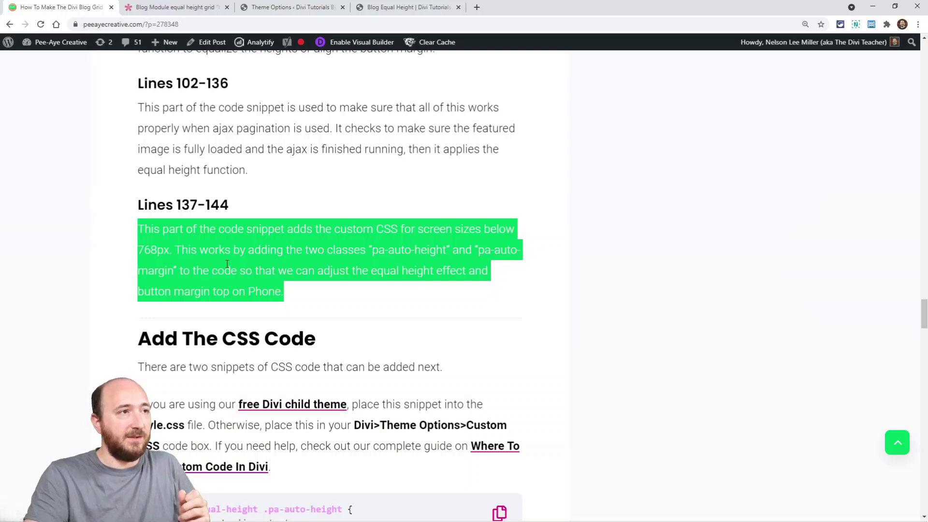
click(407, 8)
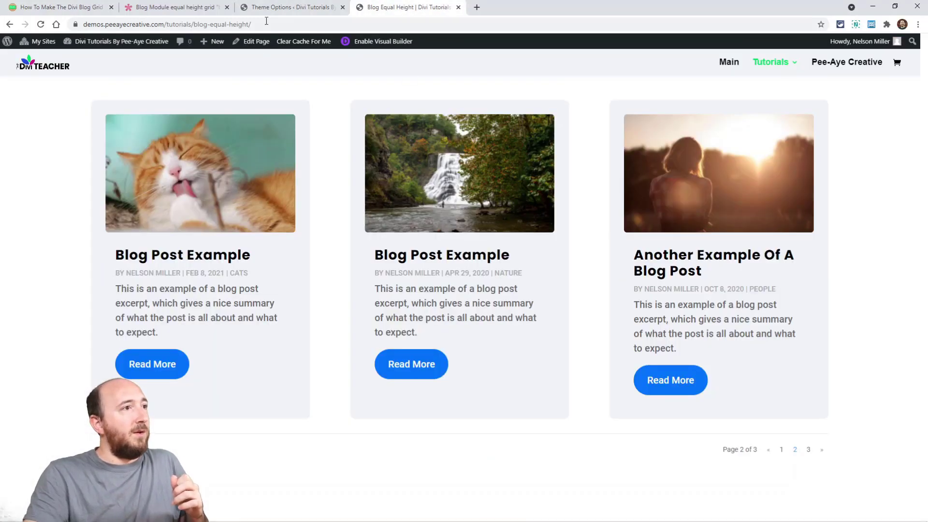
Set pa_equalize_button_height to true in Theme Options and return to the tutorial's CSS section
click(290, 7)
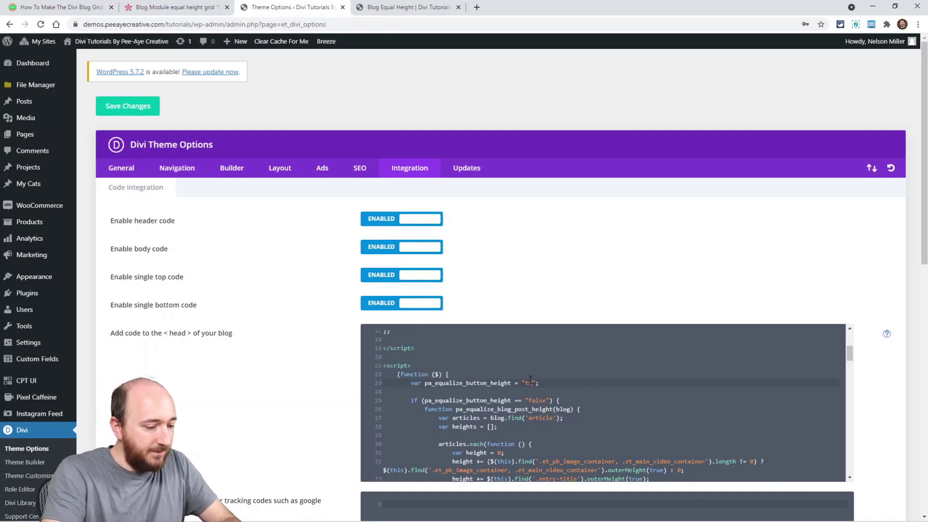
click(406, 8)
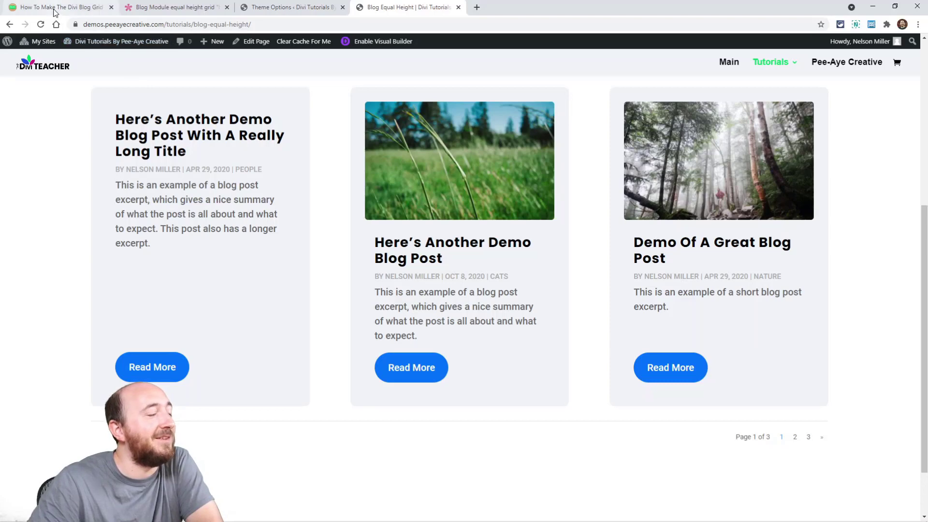
click(59, 7)
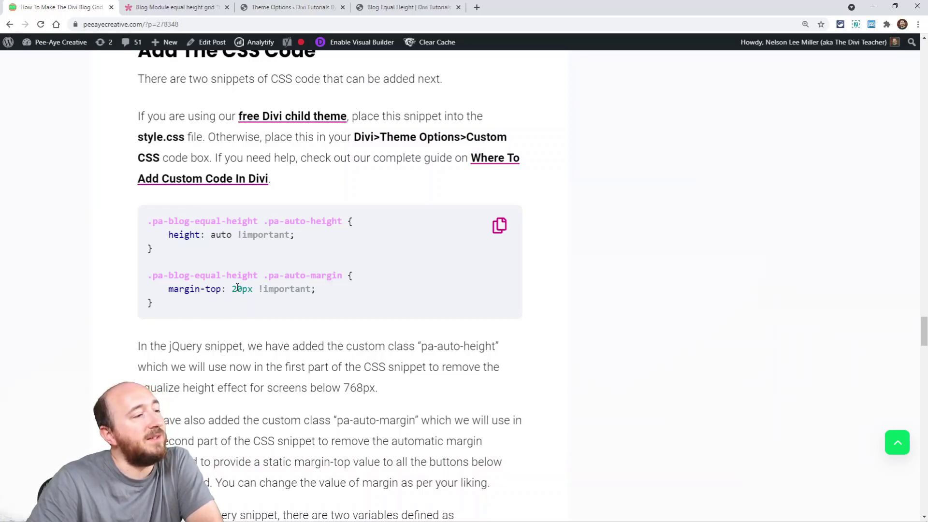
Mark the 20px margin value in the CSS and compare it against the jQuery code
double_click(242, 289)
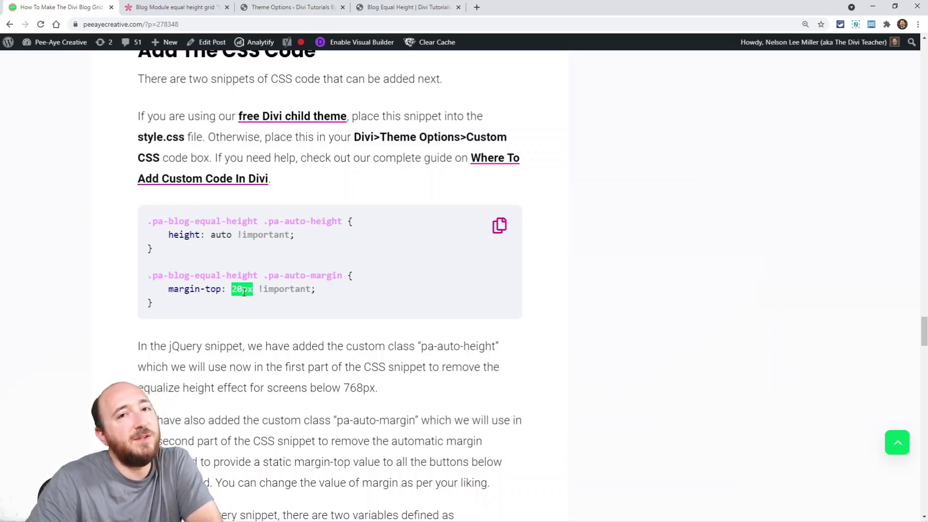
scroll(up, 3)
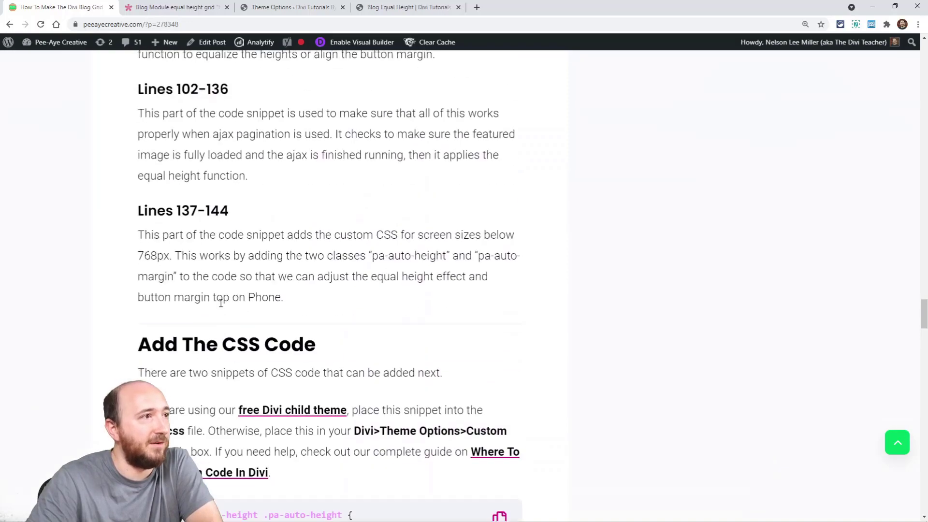
scroll(down, 3)
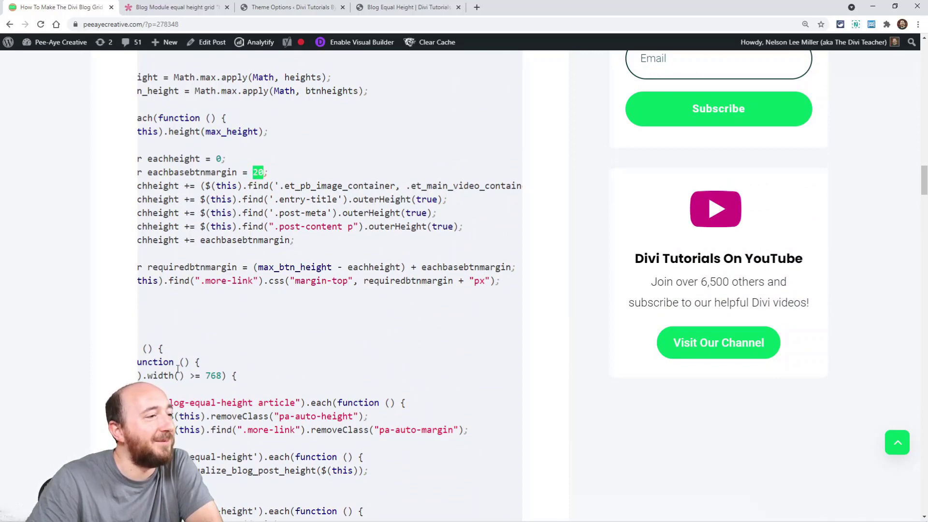
scroll(down, 3)
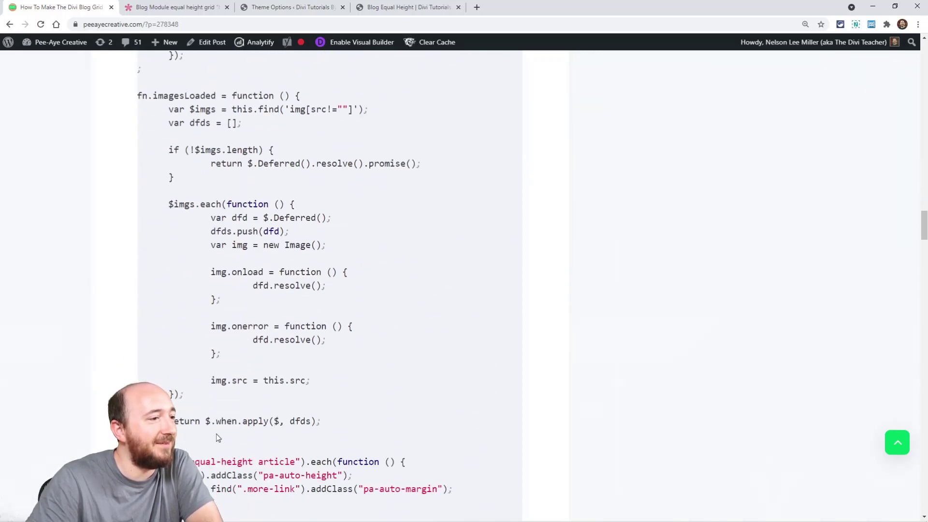
scroll(down, 3)
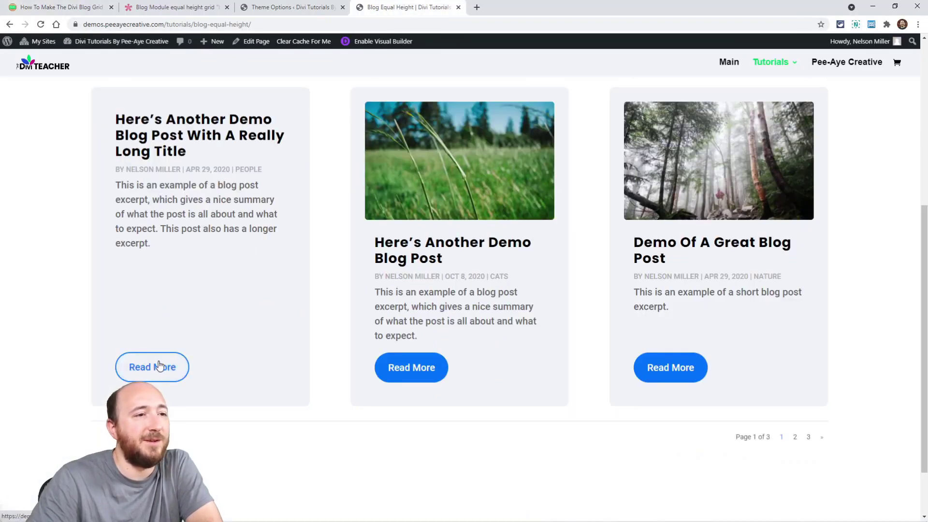
mouse_move(124, 364)
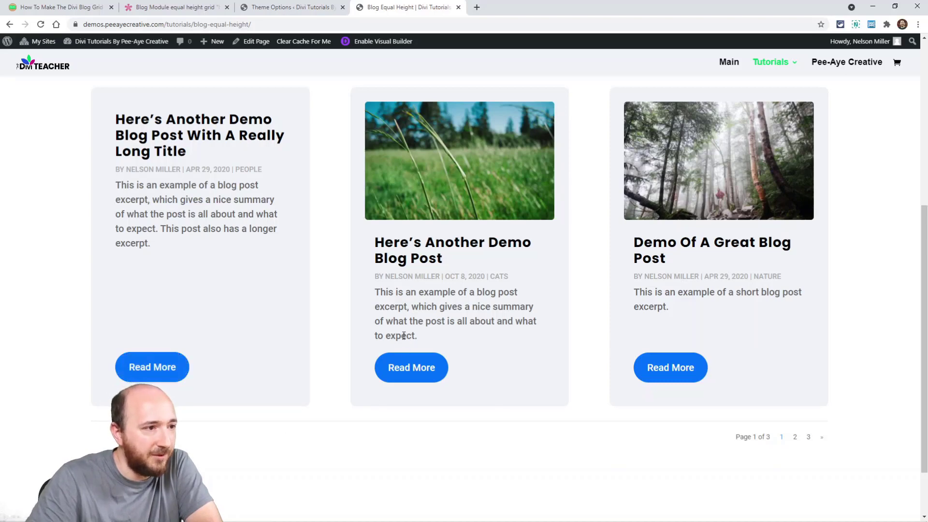
Select the 20px eachbasebtnmargin value at line 60 of the jQuery snippet
double_click(400, 336)
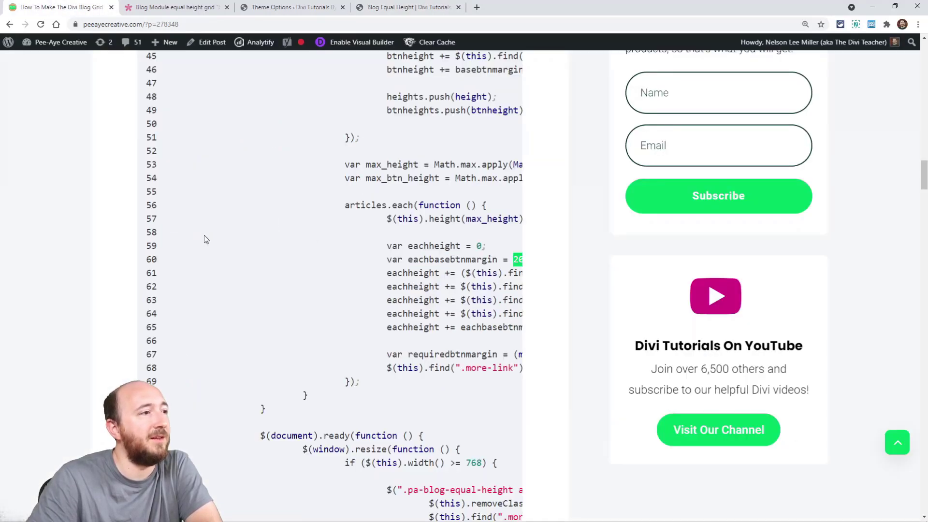
Scroll to the 20px margin-top CSS rule, then view the demo grid's aligned buttons
scroll(down, 3)
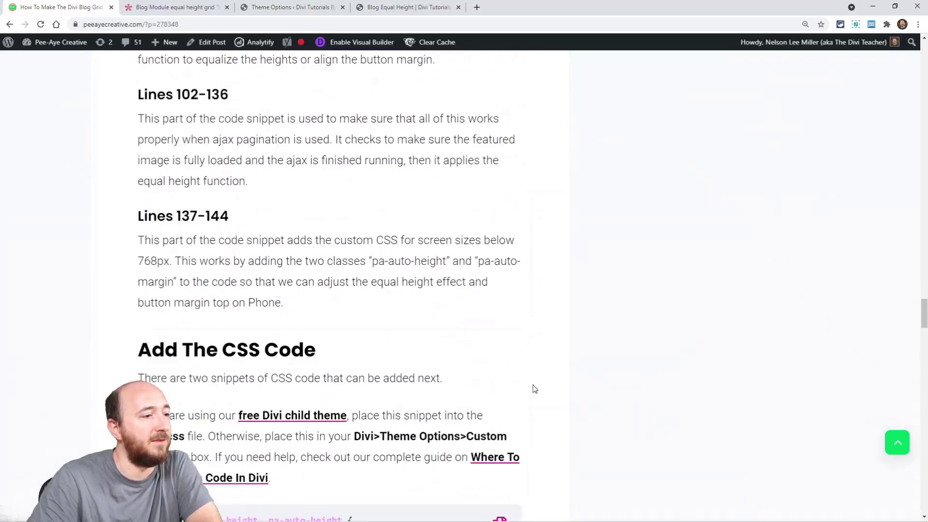
scroll(down, 3)
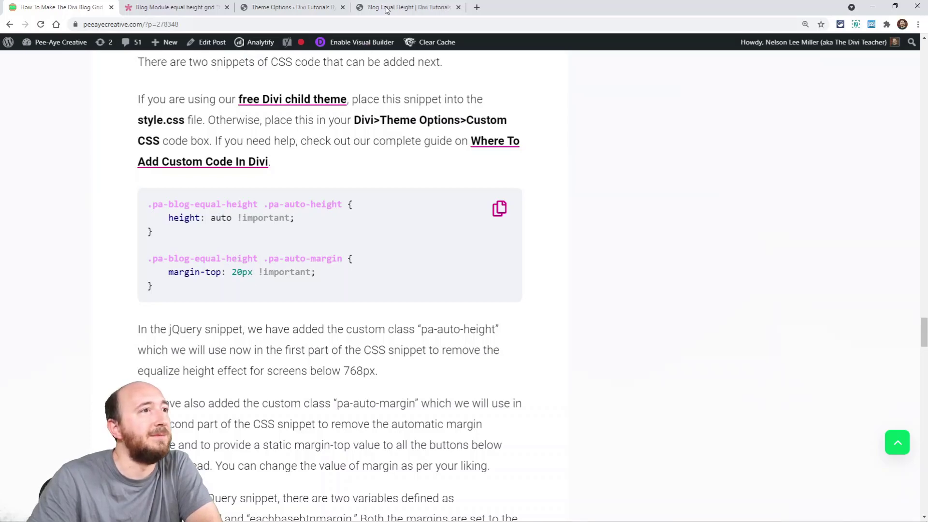
click(408, 7)
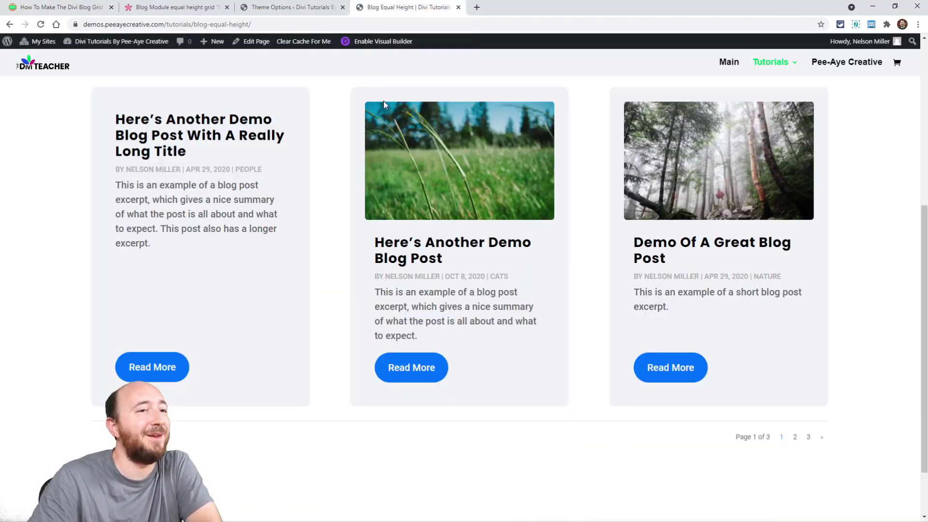
scroll(down, 3)
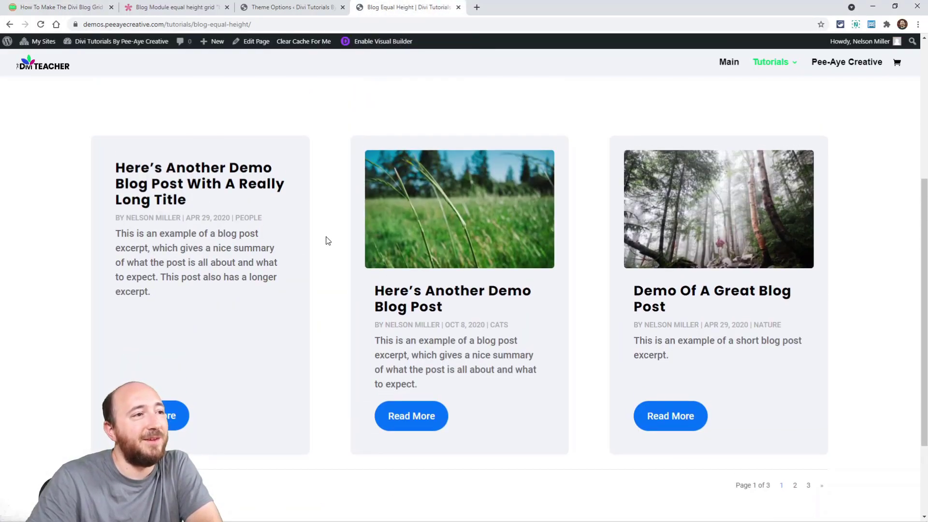